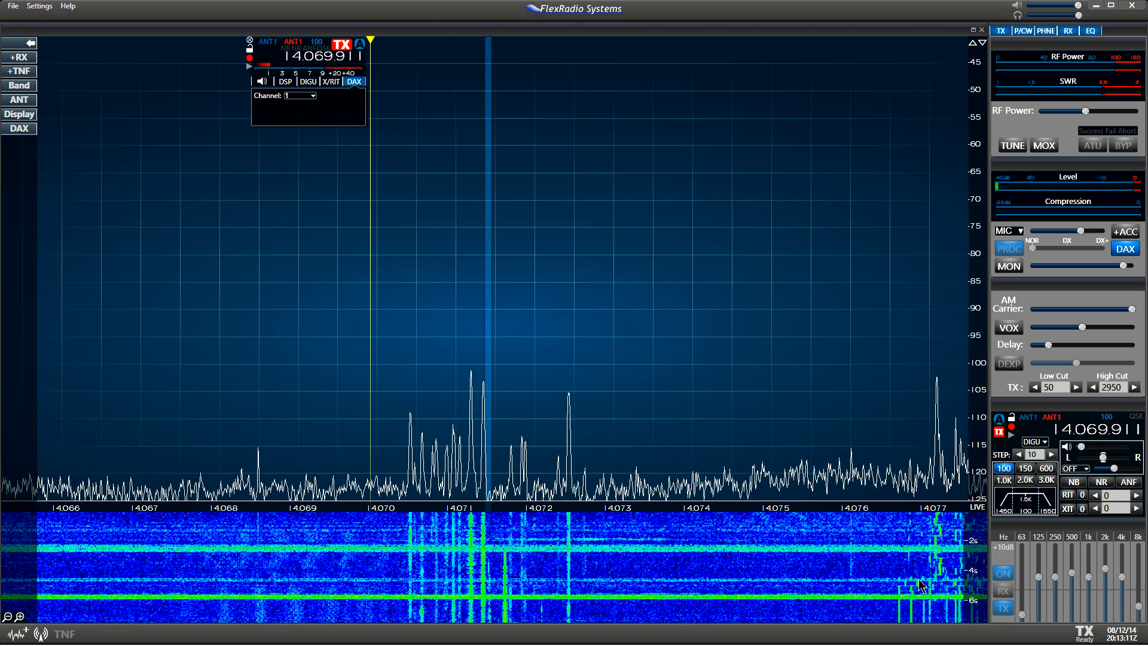
mouse_move(871, 560)
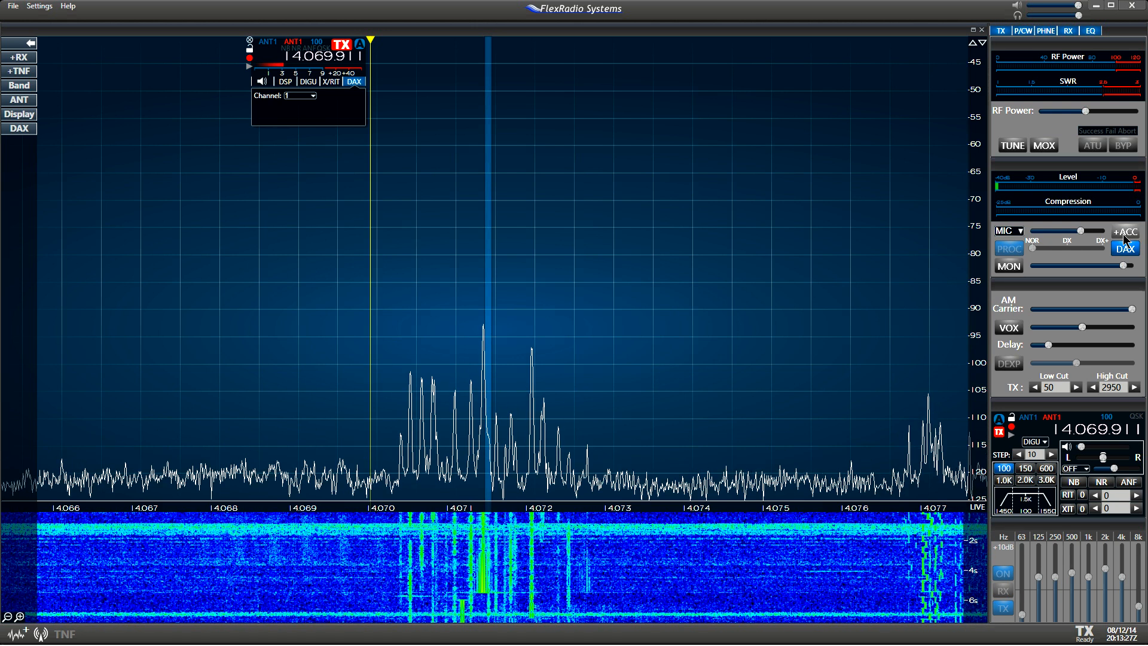
Dismiss the DAX audio and CAT port panels, keep RTTY/PSK sweet spots at 1500 Hz, and close configuration
left_click(1125, 248)
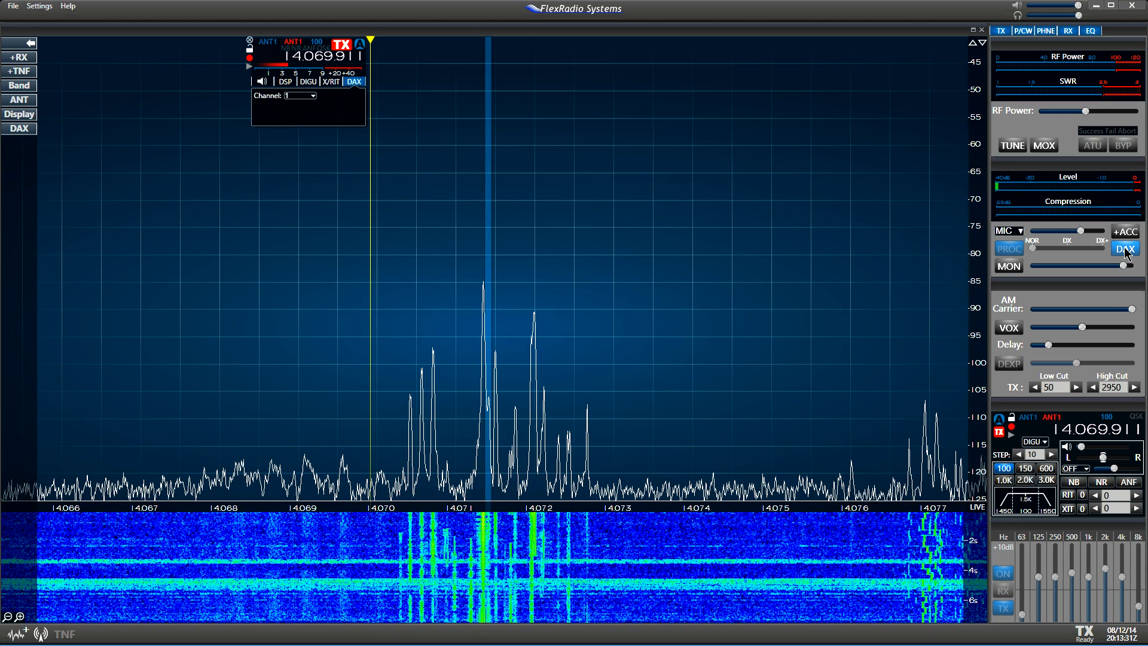
left_click(1125, 249)
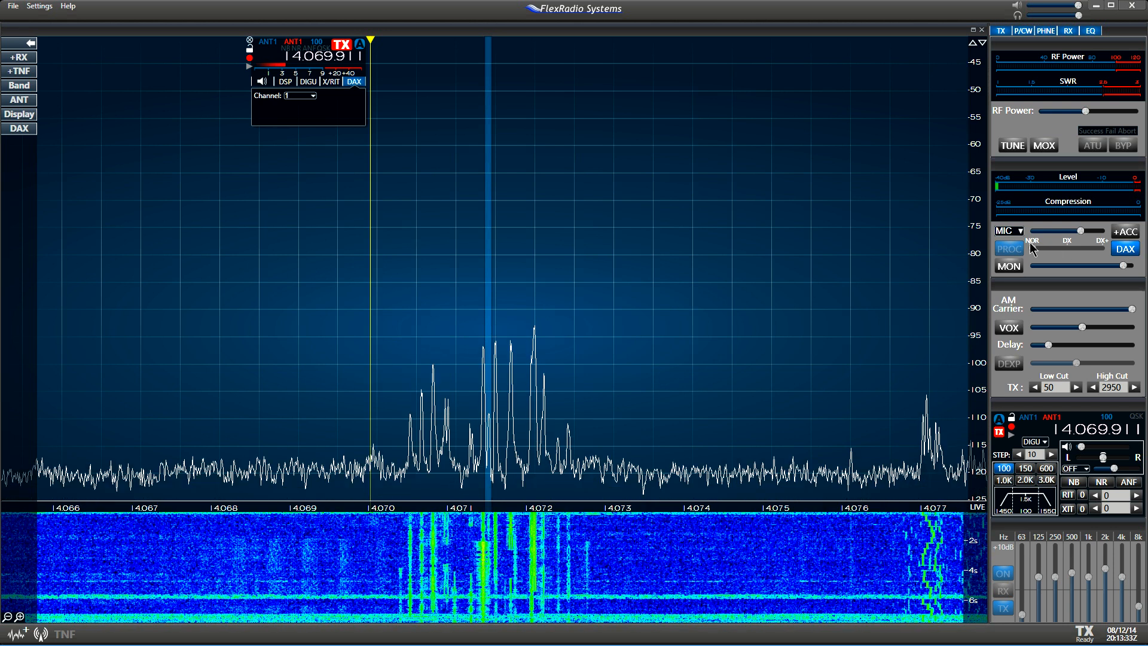
mouse_move(1125, 248)
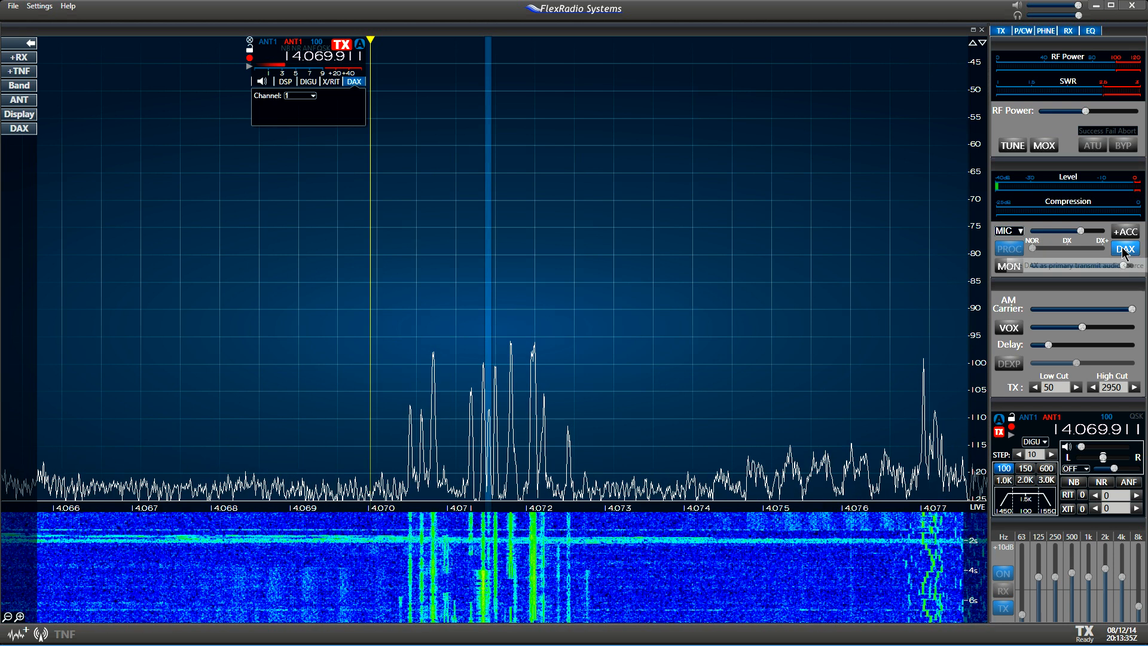
mouse_move(1126, 249)
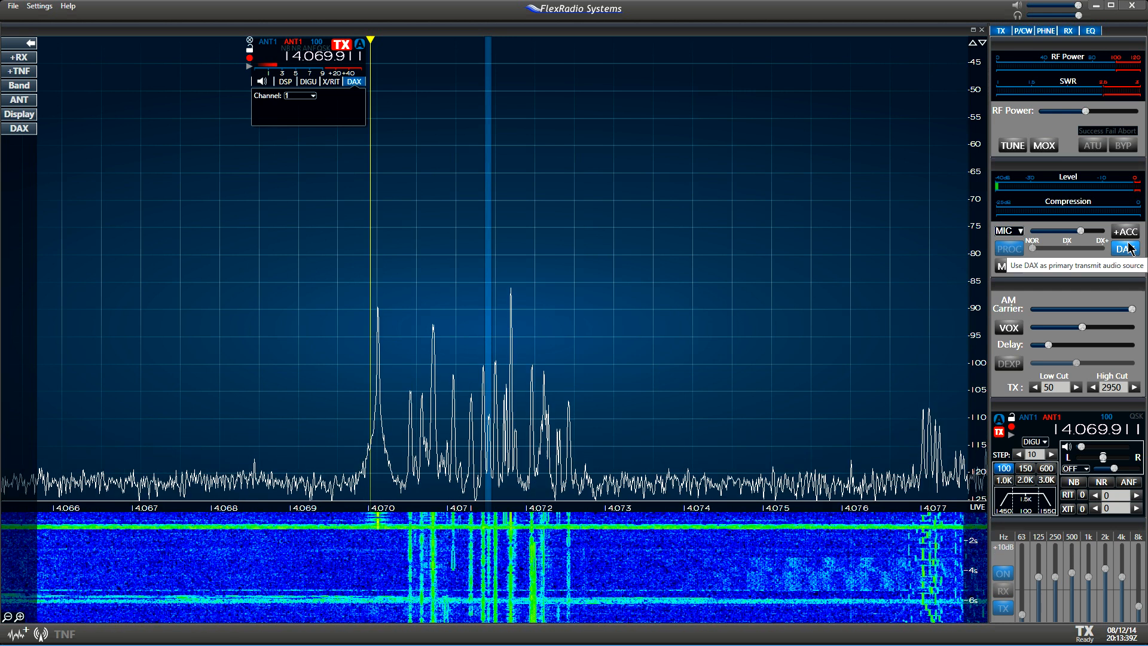
mouse_move(424, 100)
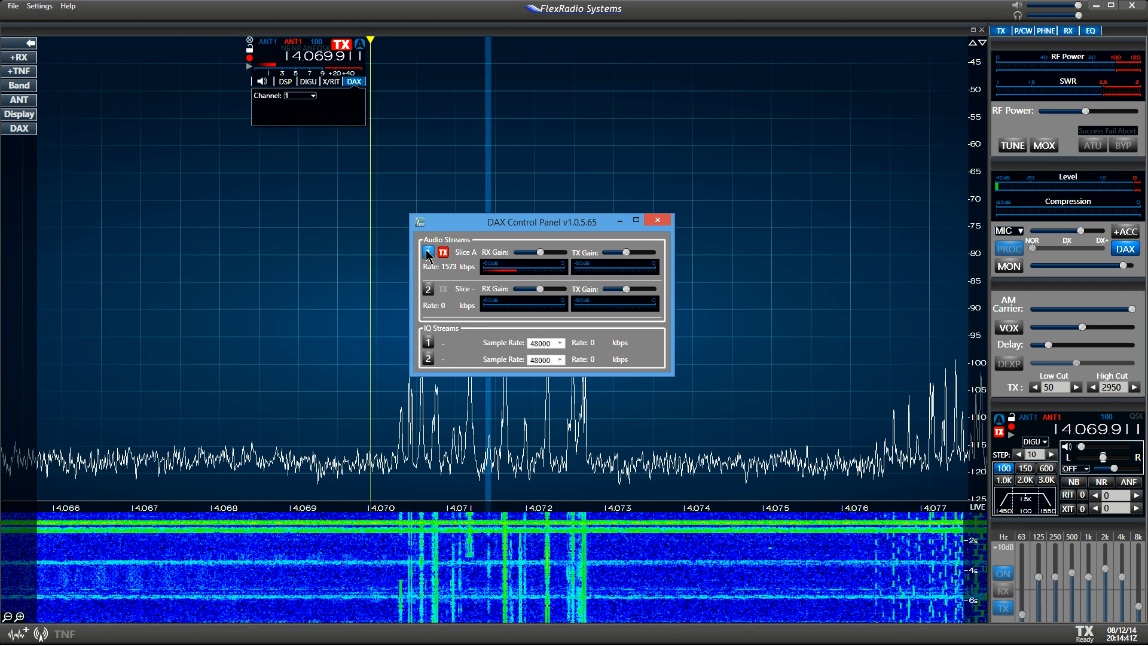
mouse_move(428, 252)
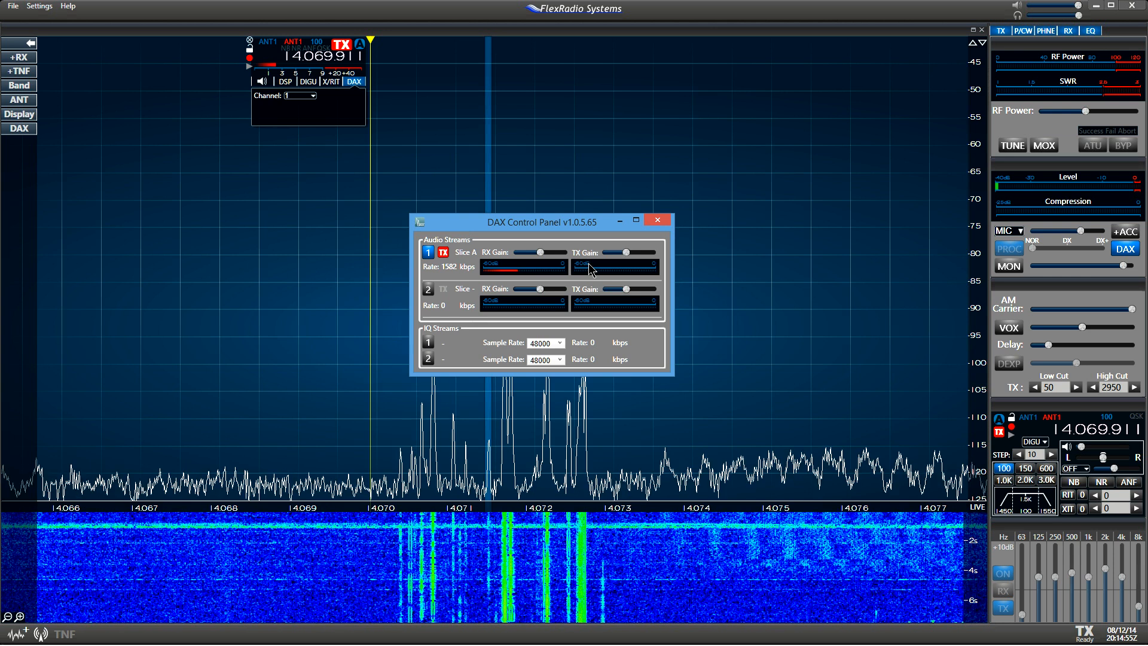
mouse_move(589, 267)
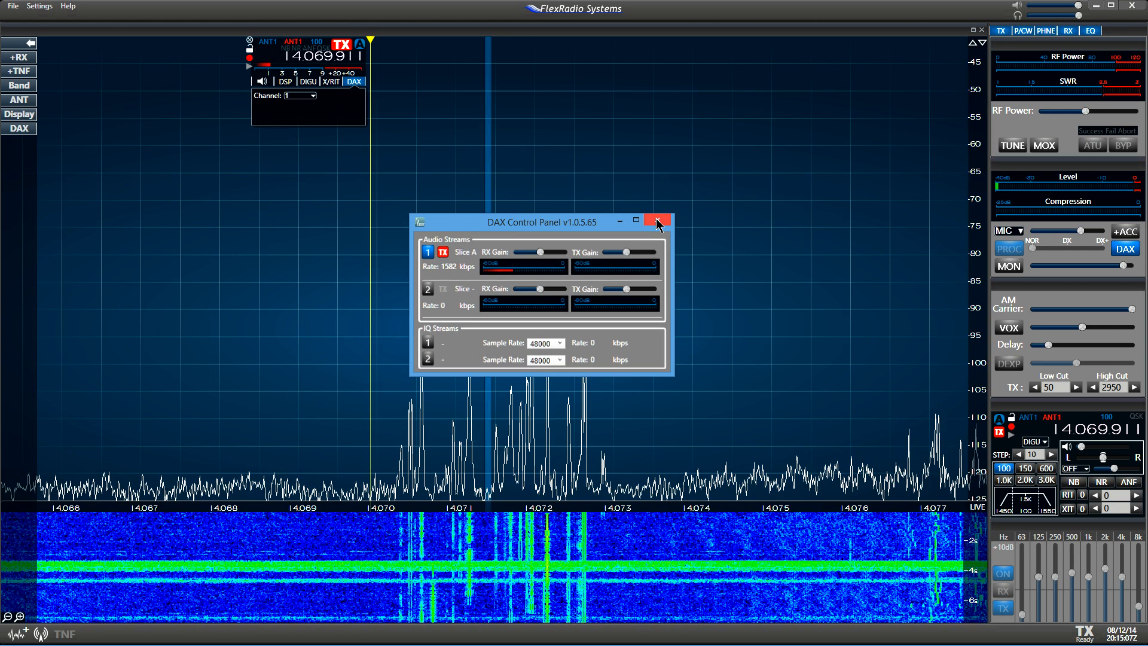
left_click(656, 221)
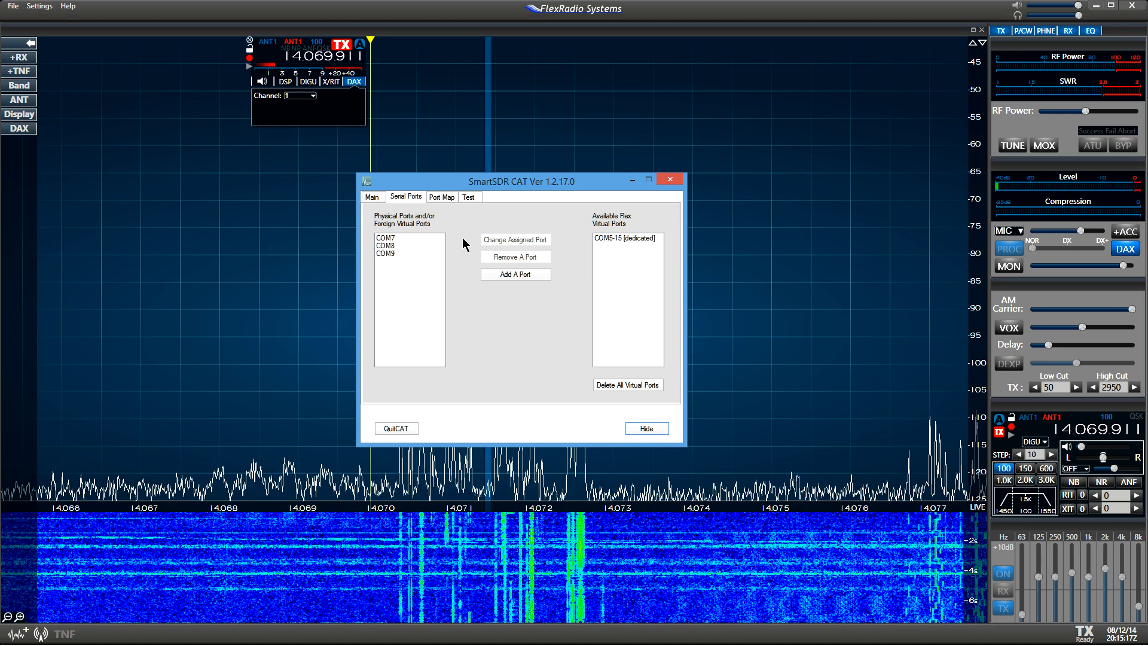
mouse_move(455, 170)
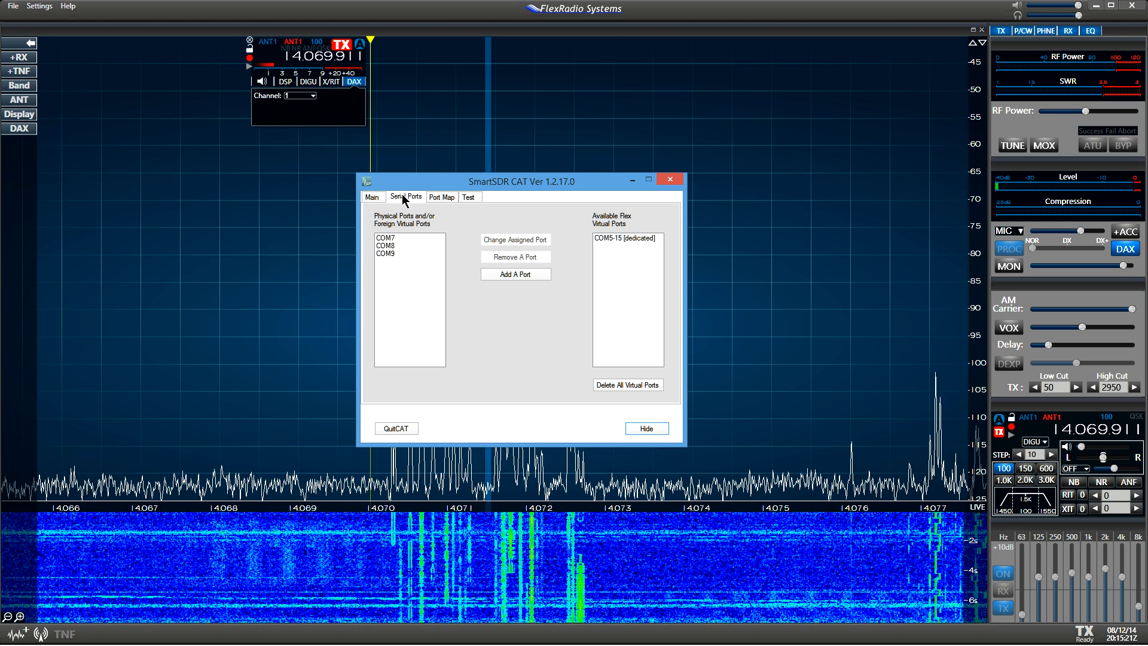
mouse_move(416, 202)
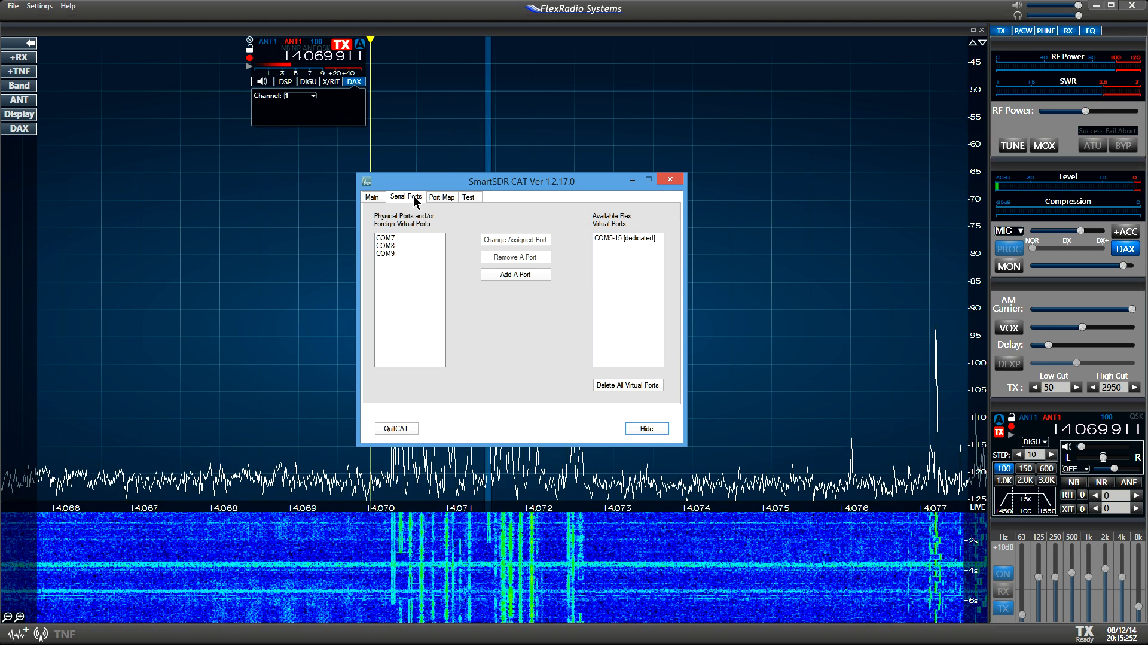
mouse_move(505, 300)
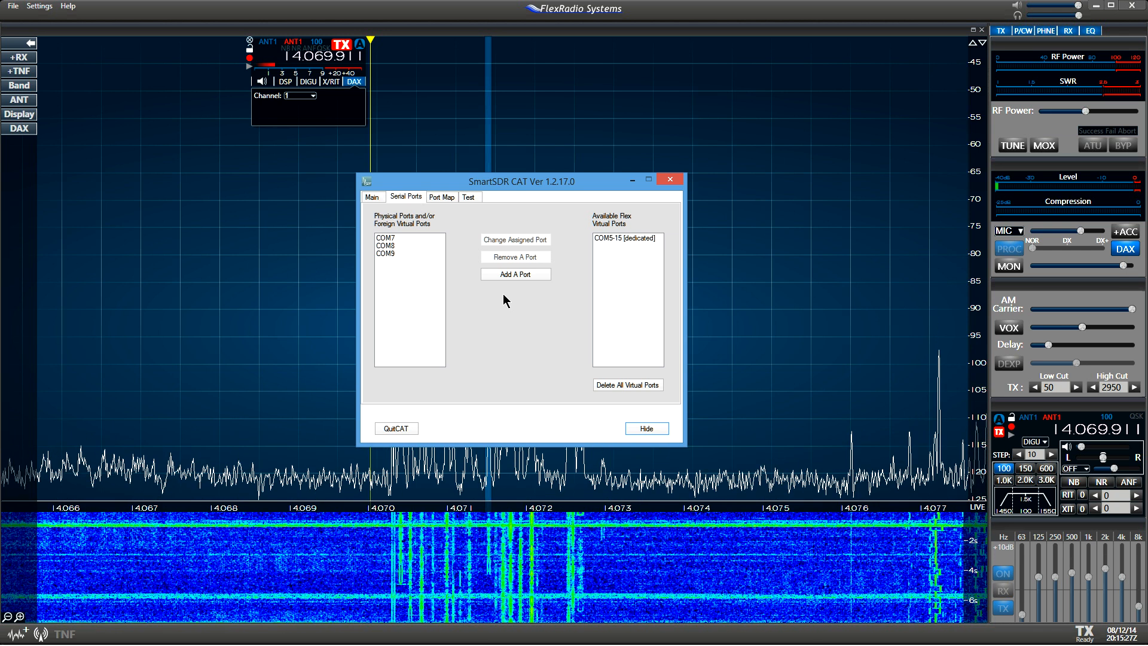
mouse_move(605, 247)
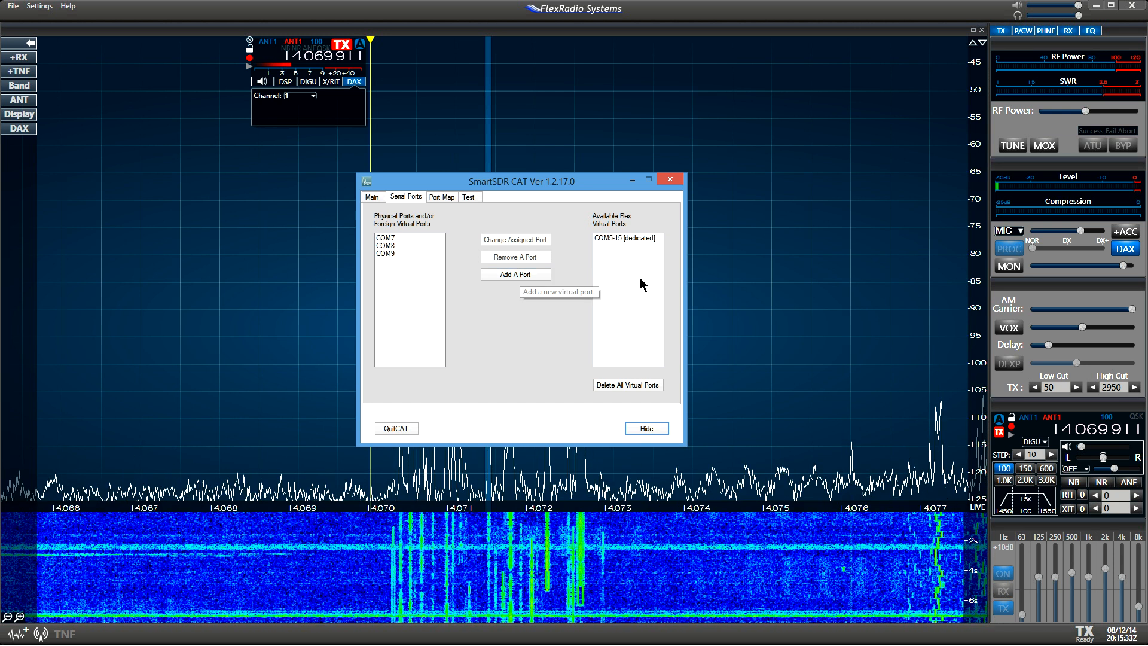
mouse_move(637, 244)
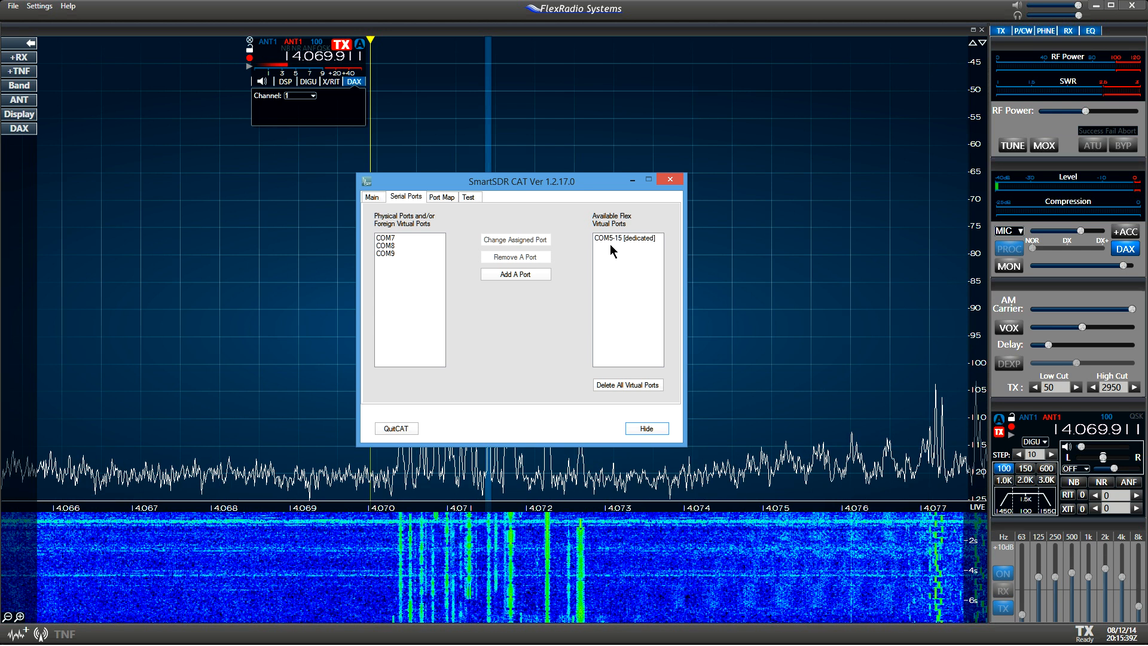
mouse_move(626, 244)
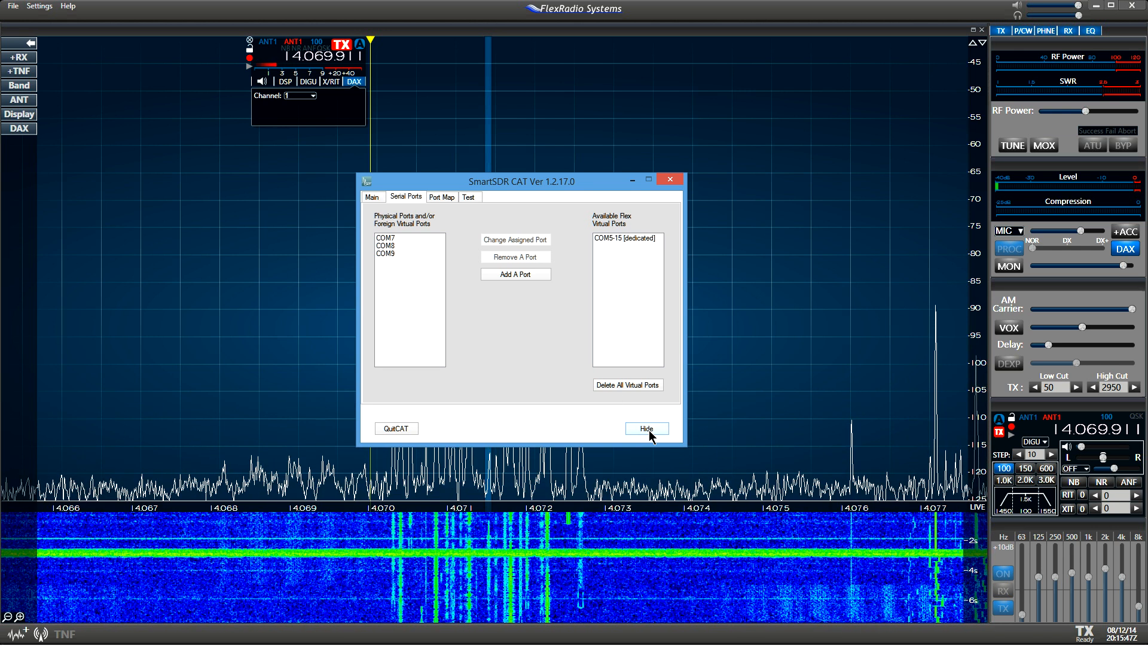
left_click(645, 428)
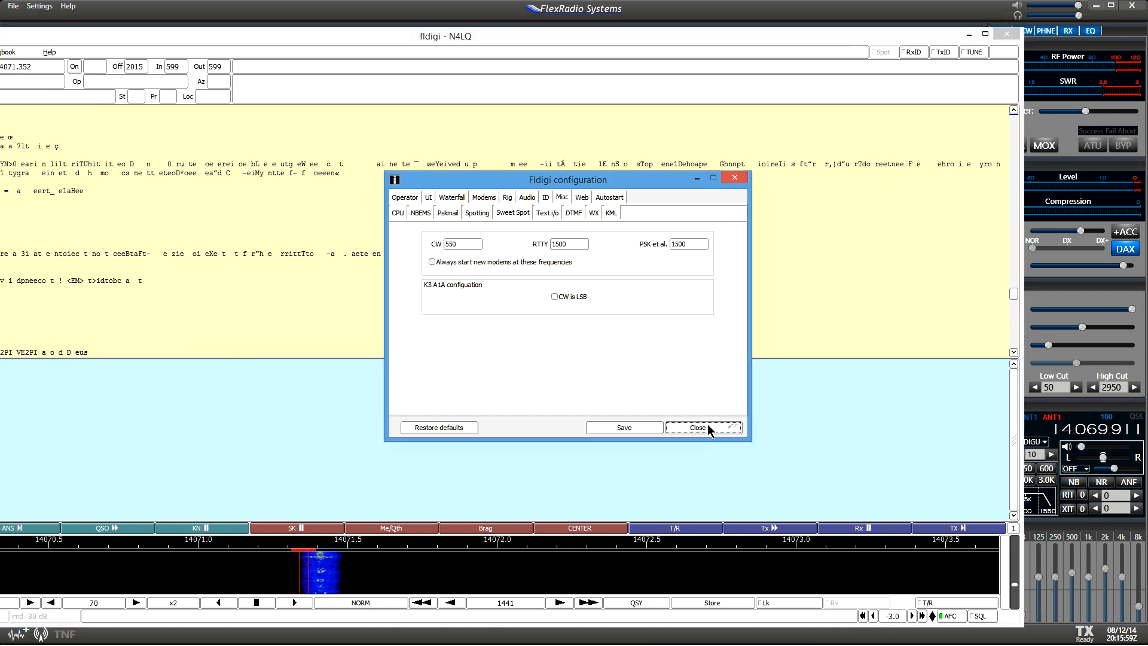
left_click(701, 426)
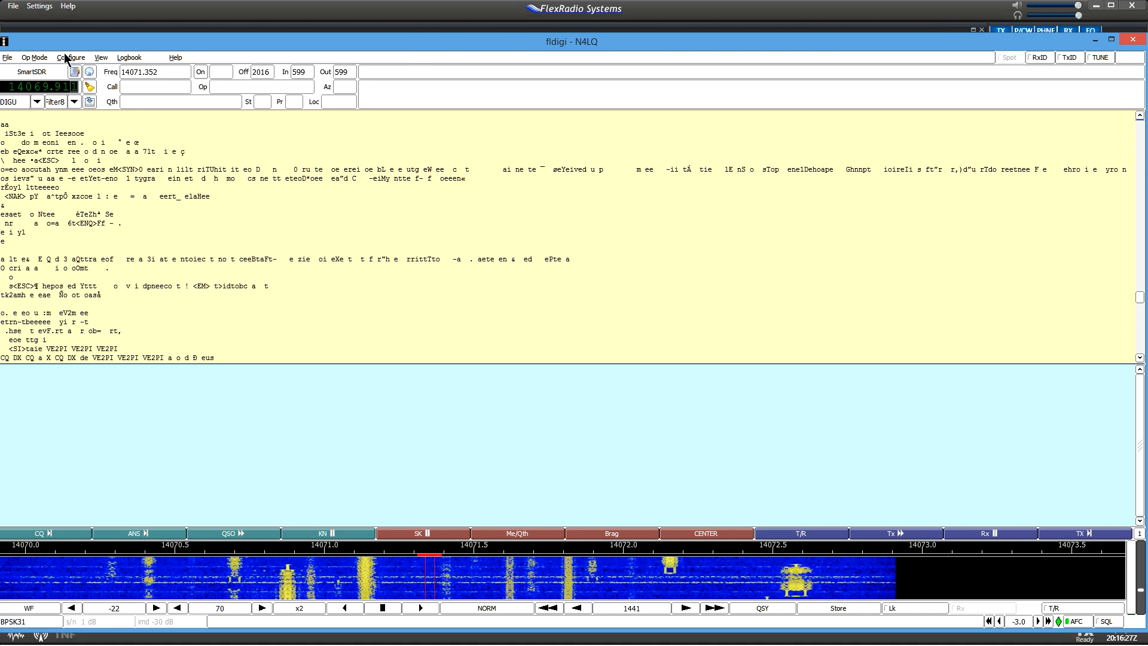
Confirm PortAudio capture on DAX Audio RX 1 and playback on DAX Audio TX 1, then close
left_click(72, 58)
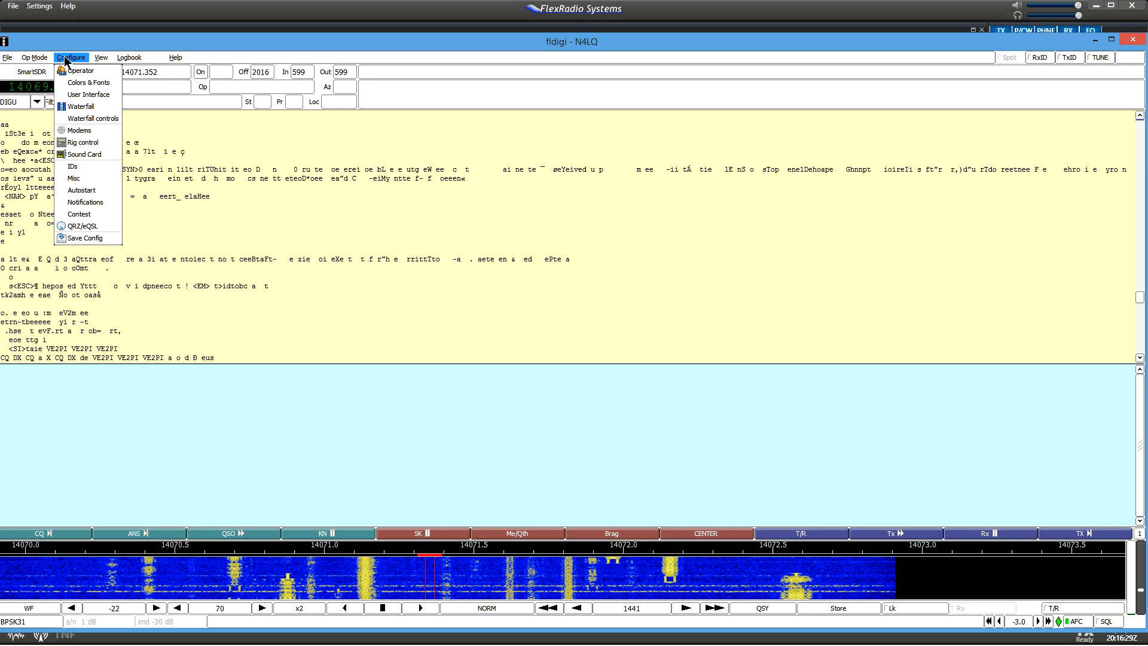
mouse_move(84, 154)
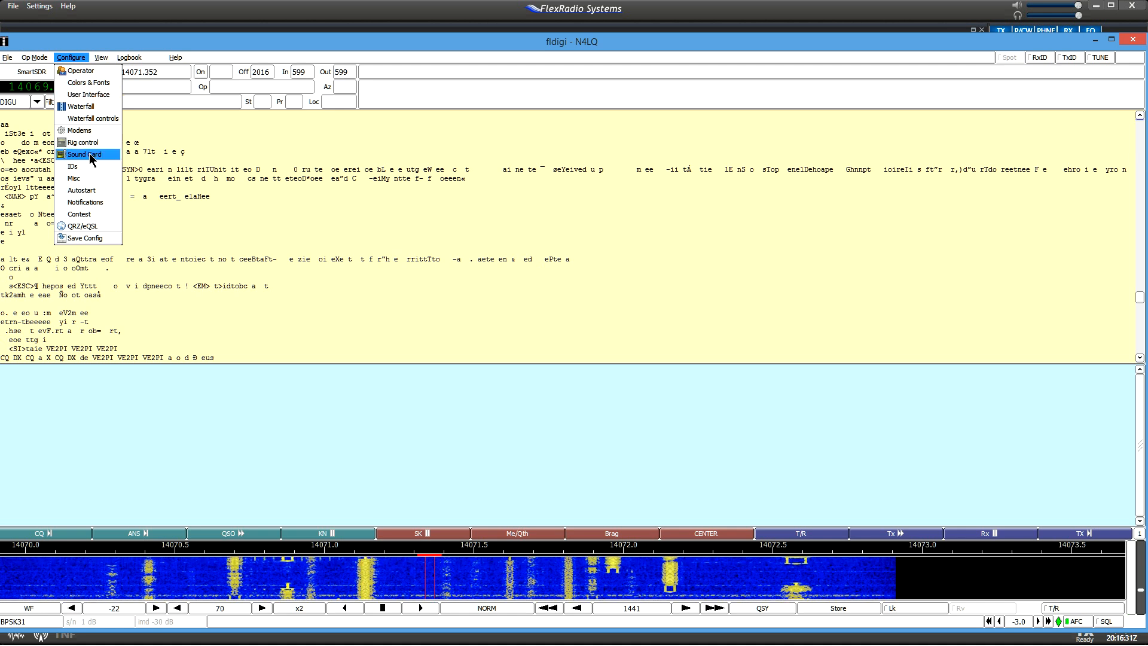
left_click(82, 154)
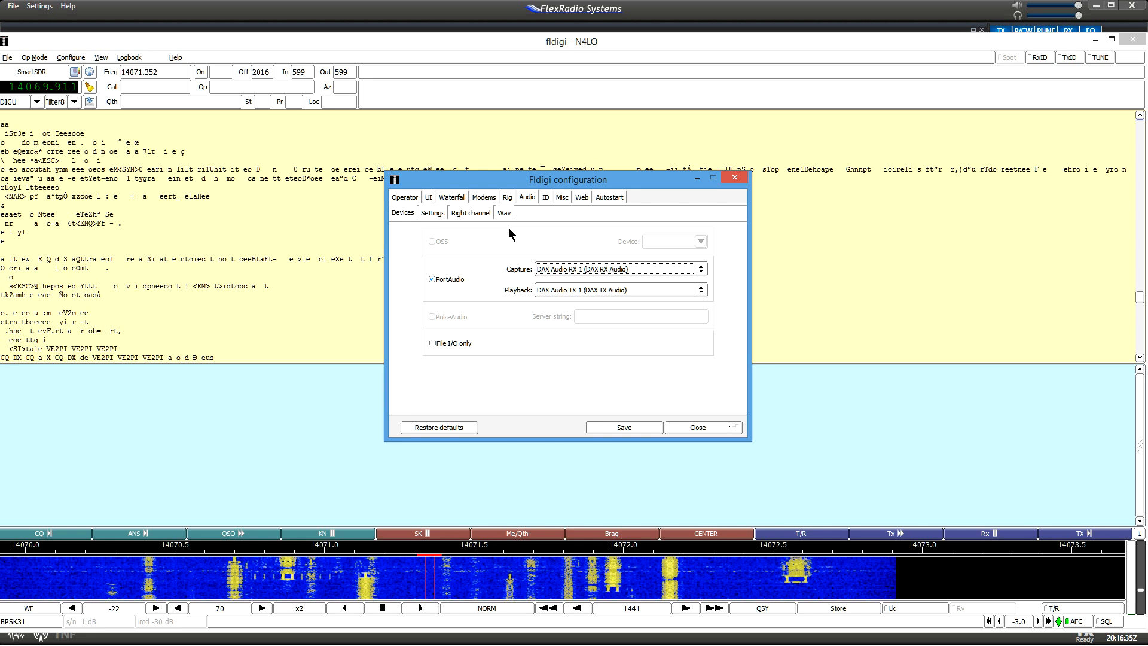
mouse_move(526, 196)
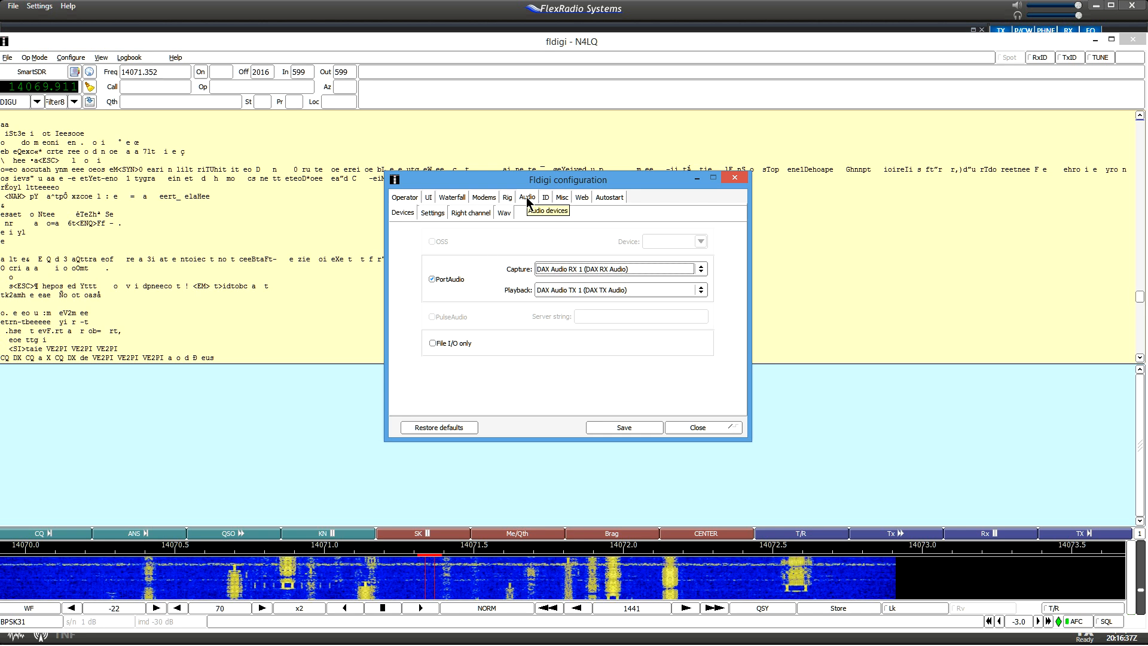
mouse_move(505, 289)
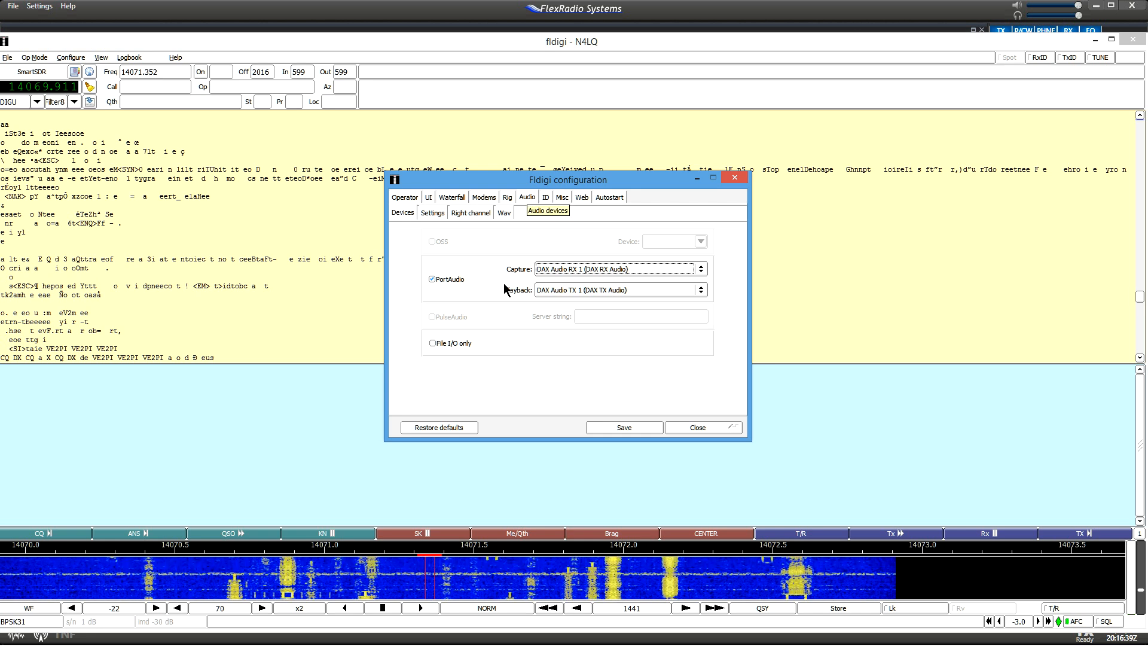
mouse_move(597, 293)
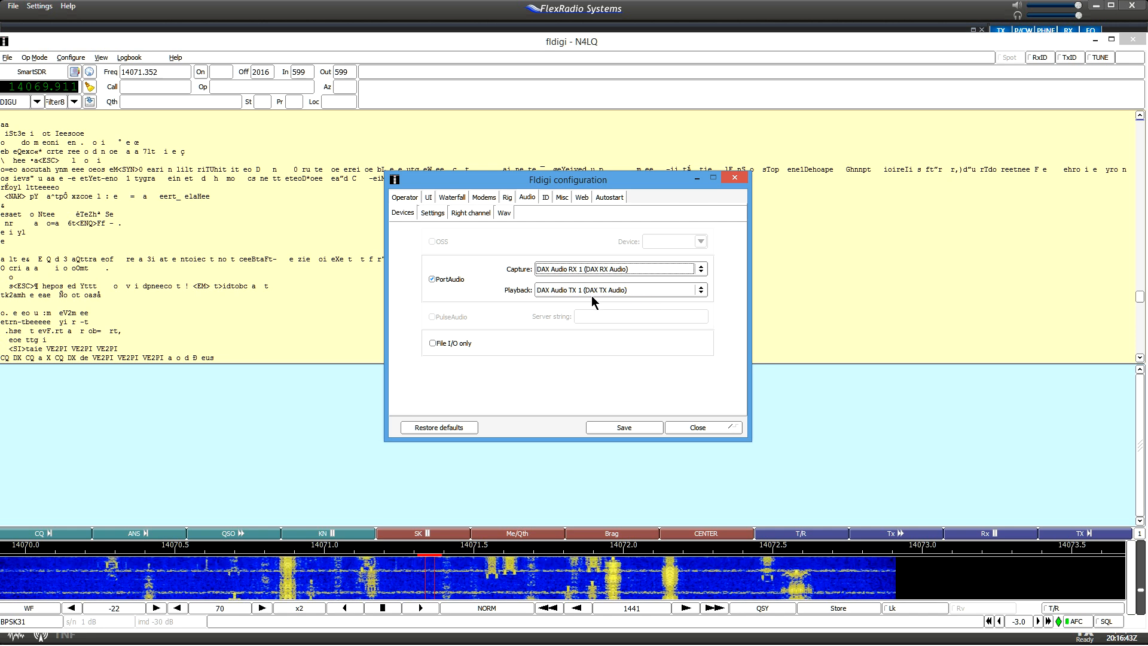
mouse_move(594, 269)
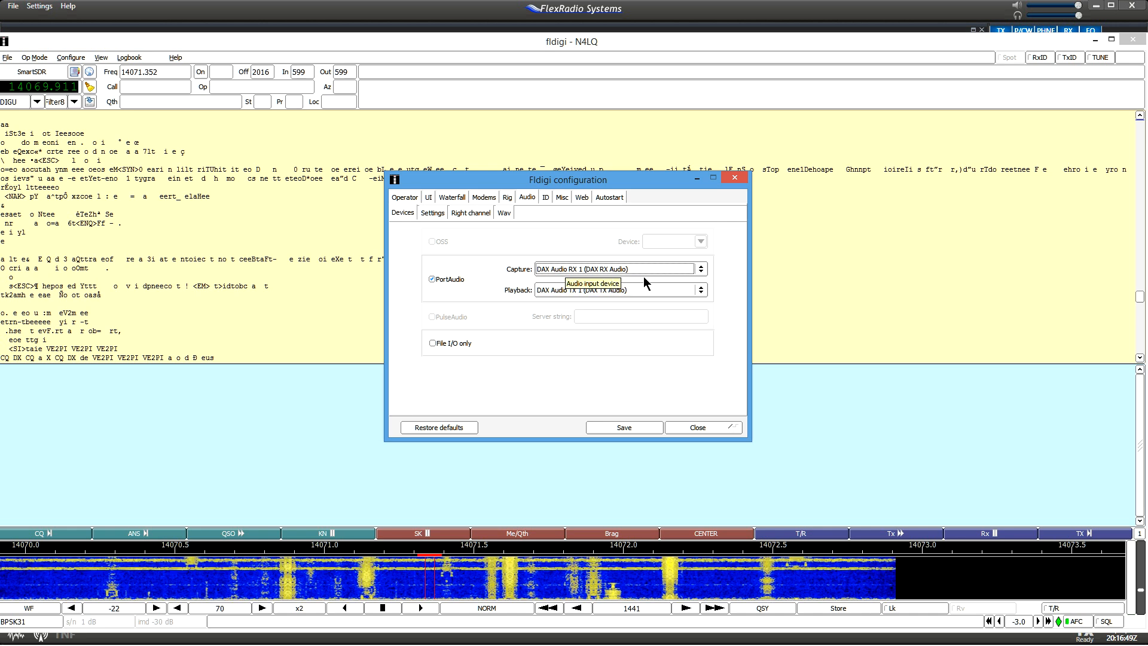
mouse_move(701, 274)
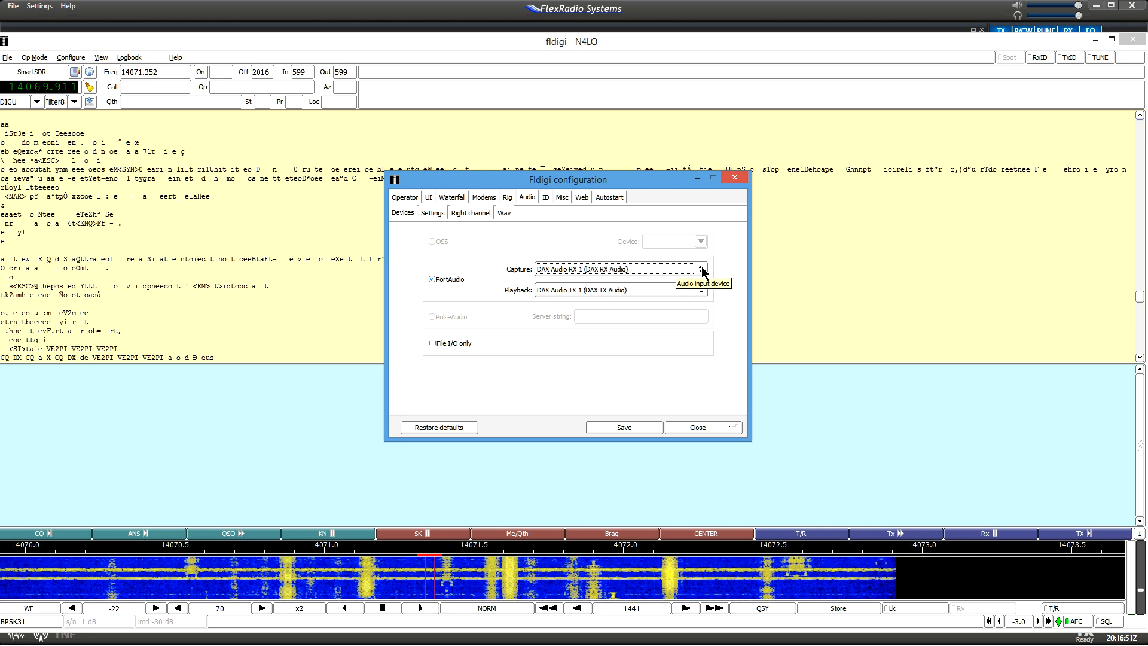
left_click(701, 269)
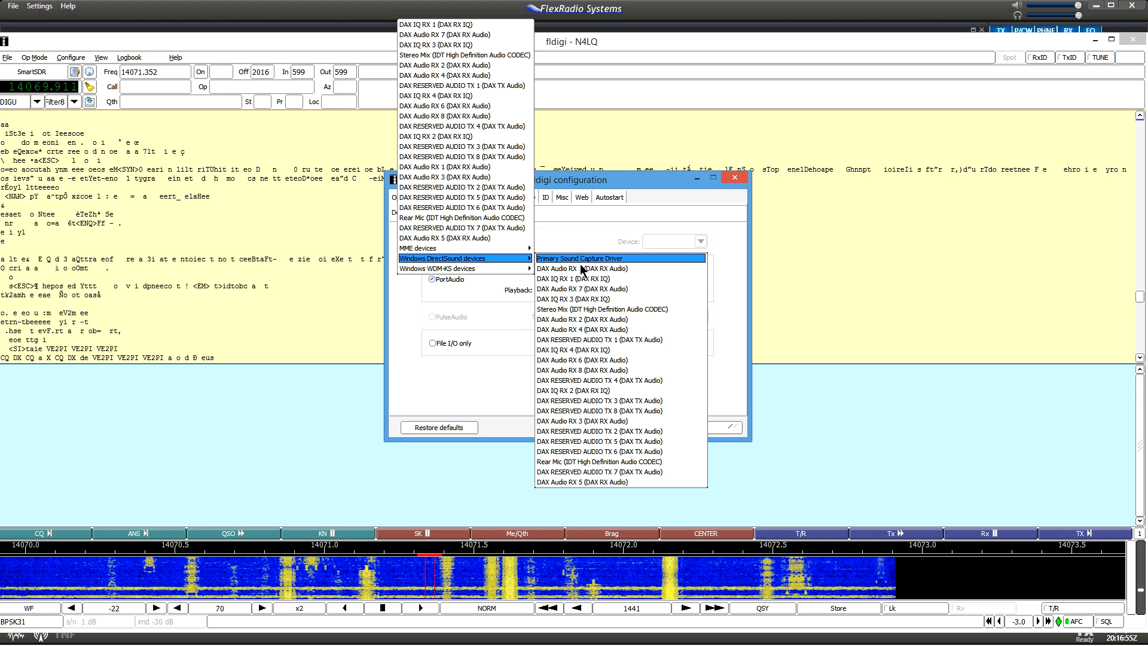
left_click(583, 269)
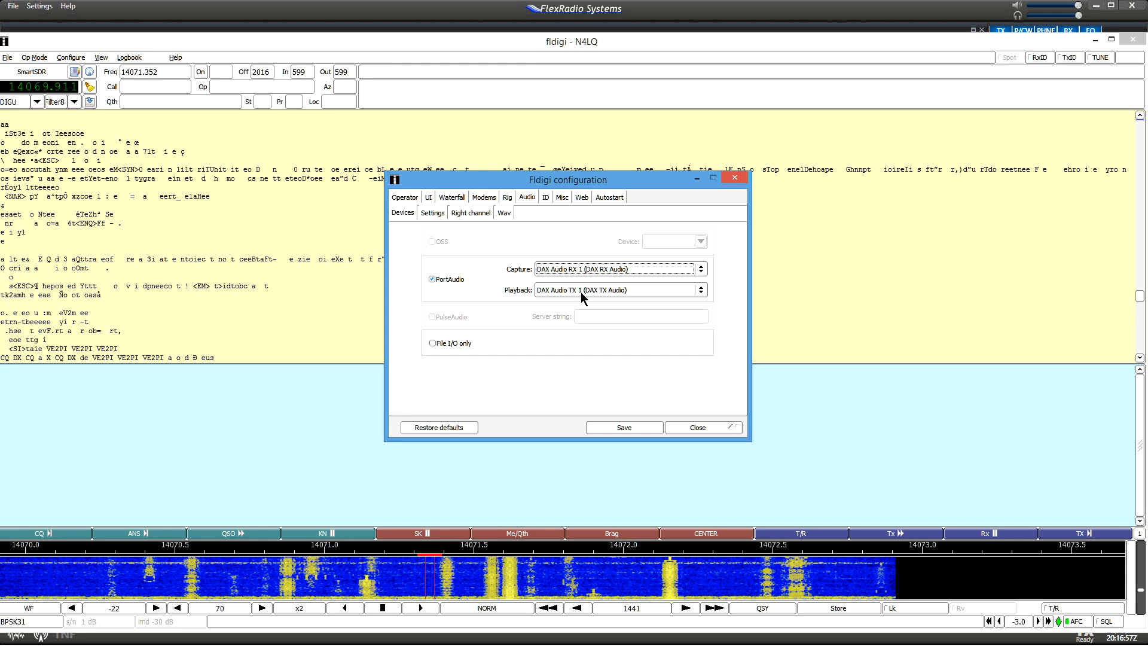
mouse_move(449, 288)
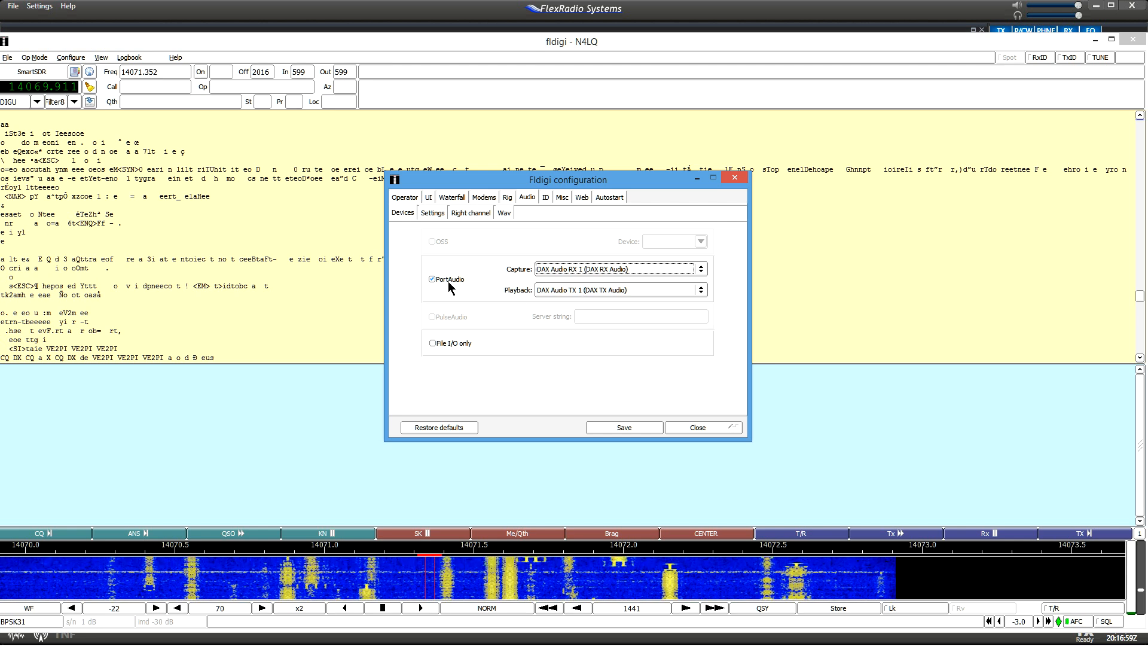
mouse_move(447, 284)
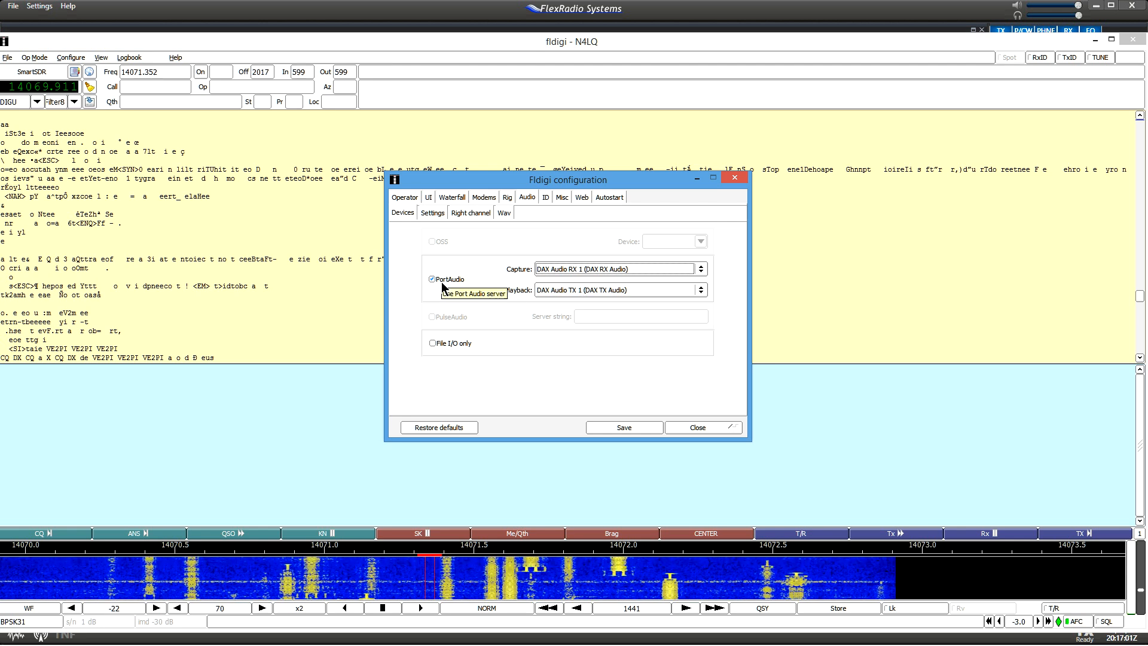
mouse_move(483, 364)
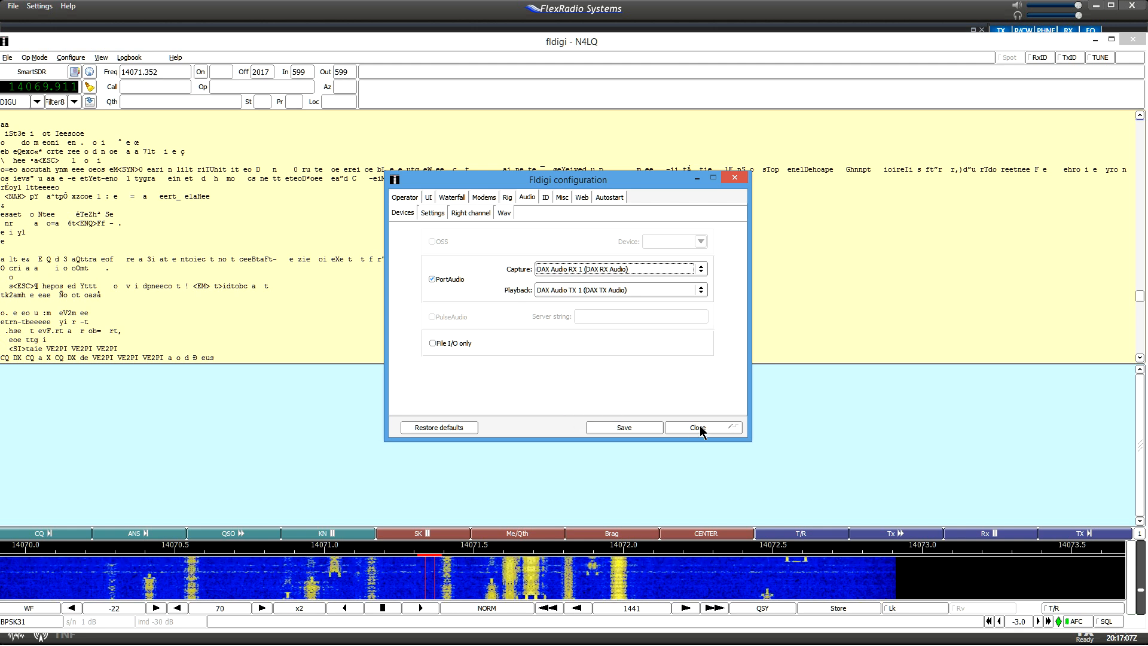
left_click(699, 427)
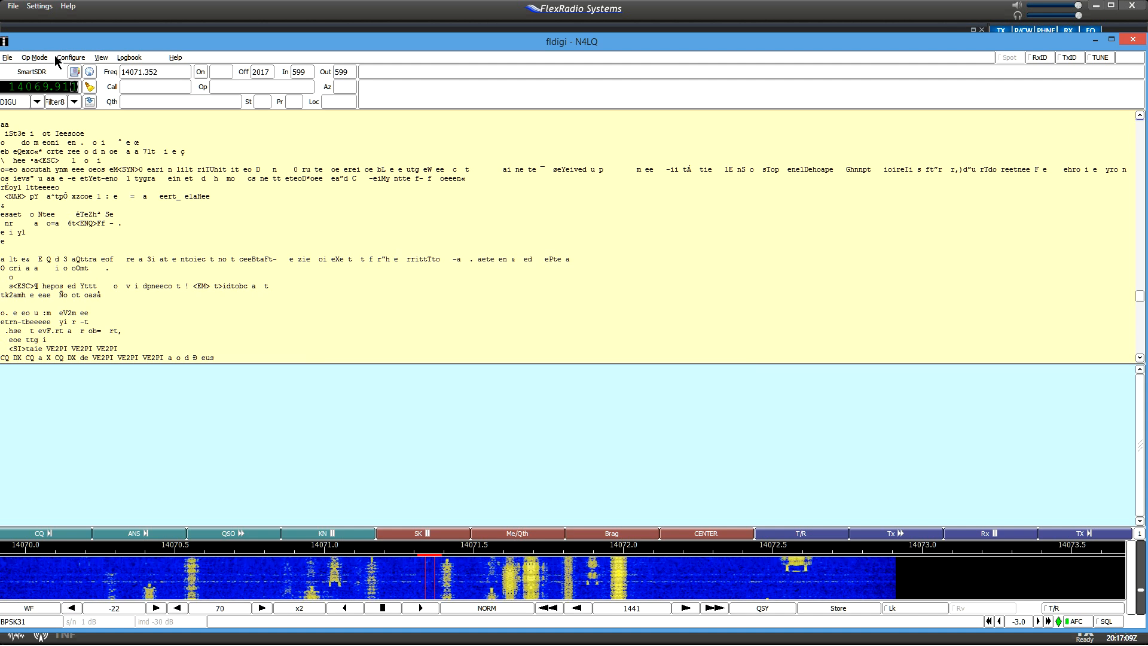
Open the configuration categories to view RigCAT with SmartSDR.xml, COM5, 115200 baud
left_click(70, 58)
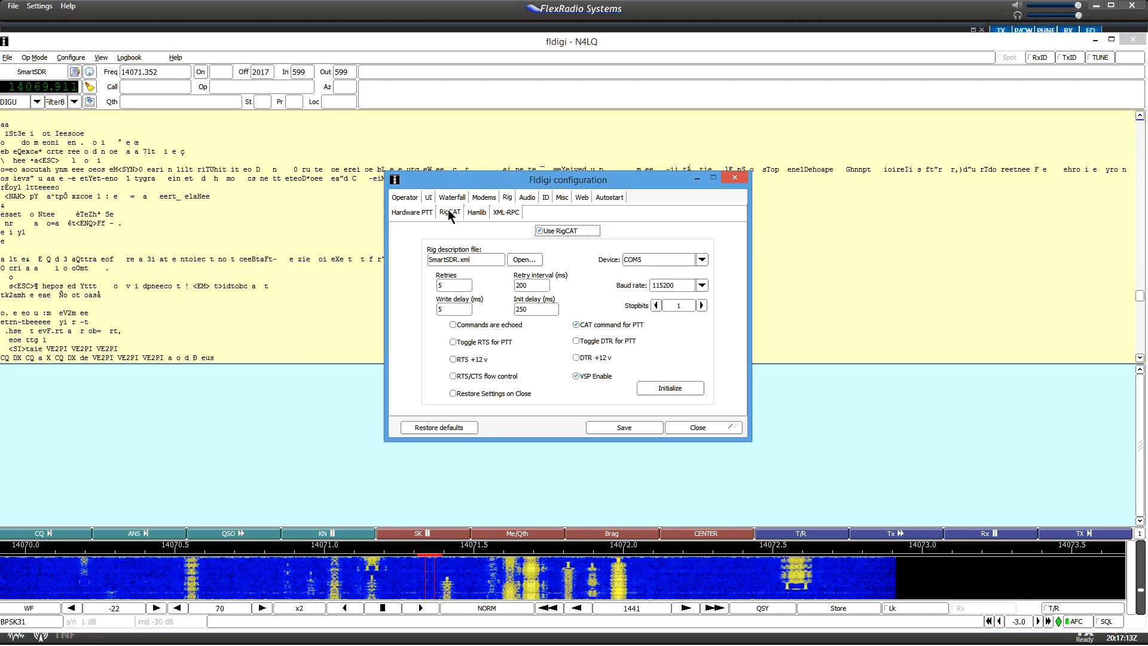
mouse_move(452, 213)
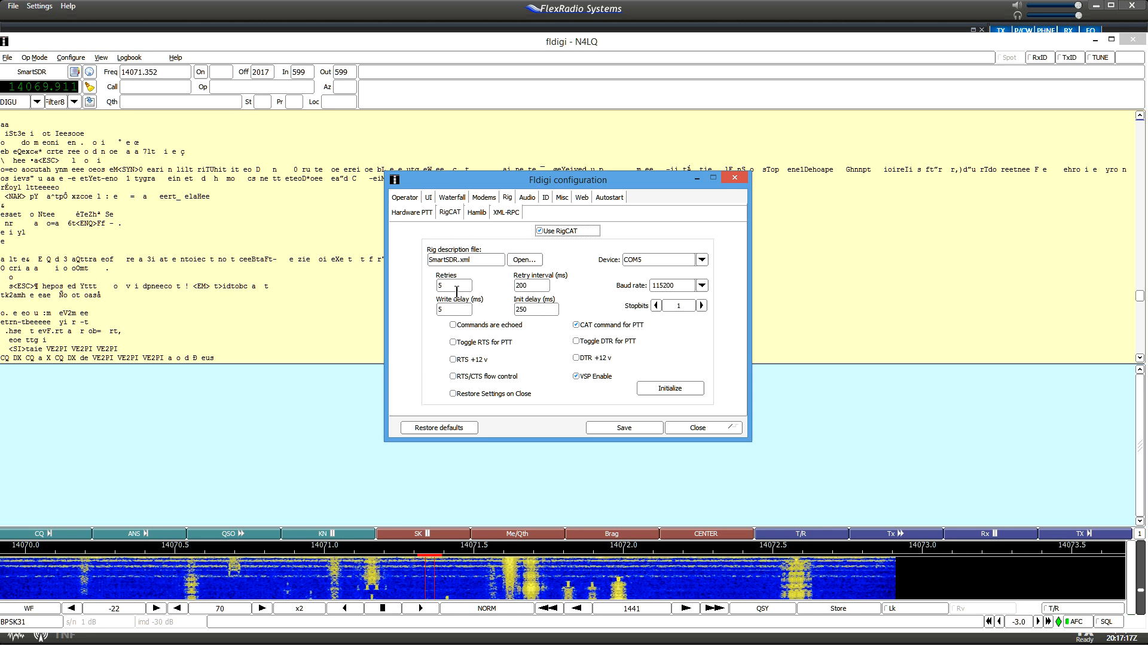
mouse_move(639, 249)
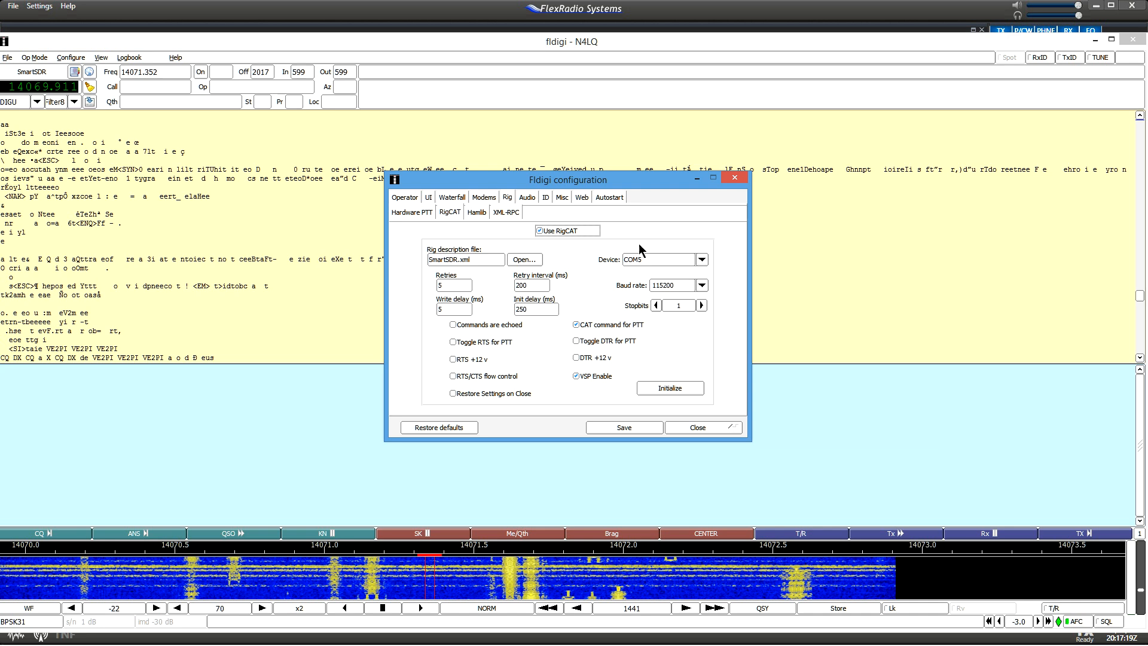
mouse_move(673, 262)
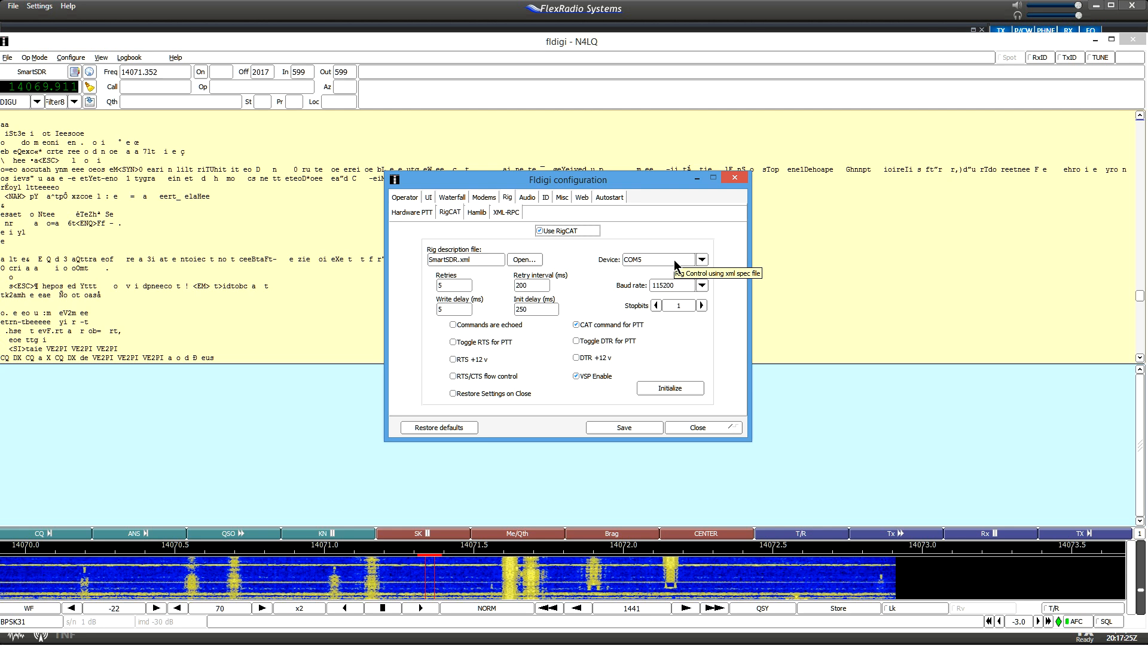
mouse_move(457, 285)
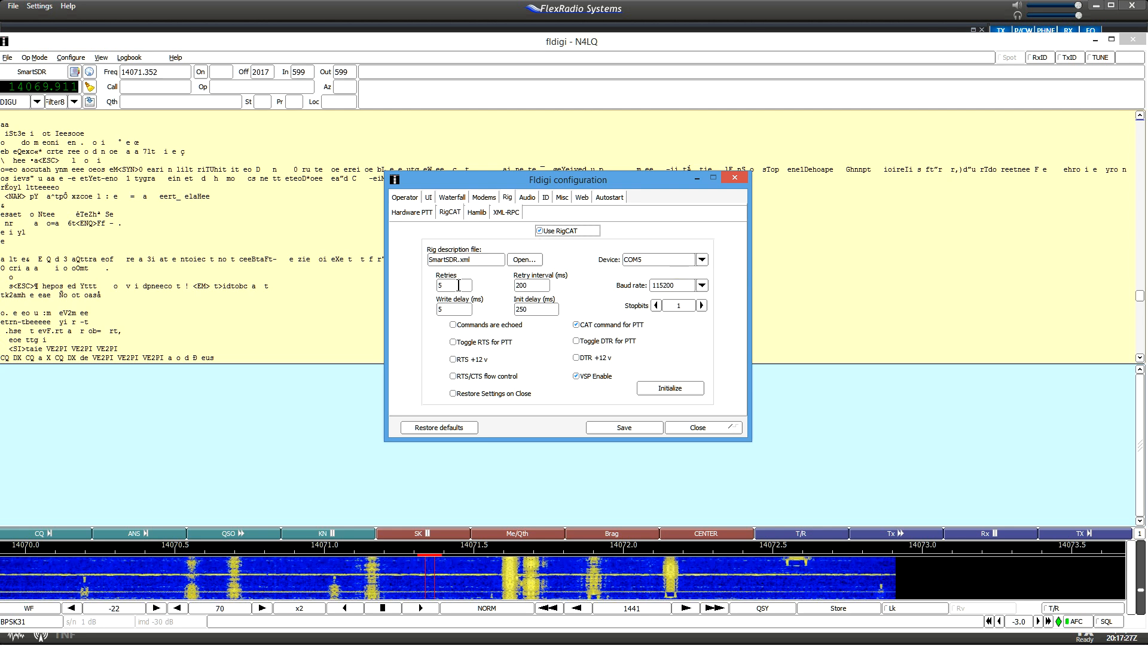
mouse_move(466, 259)
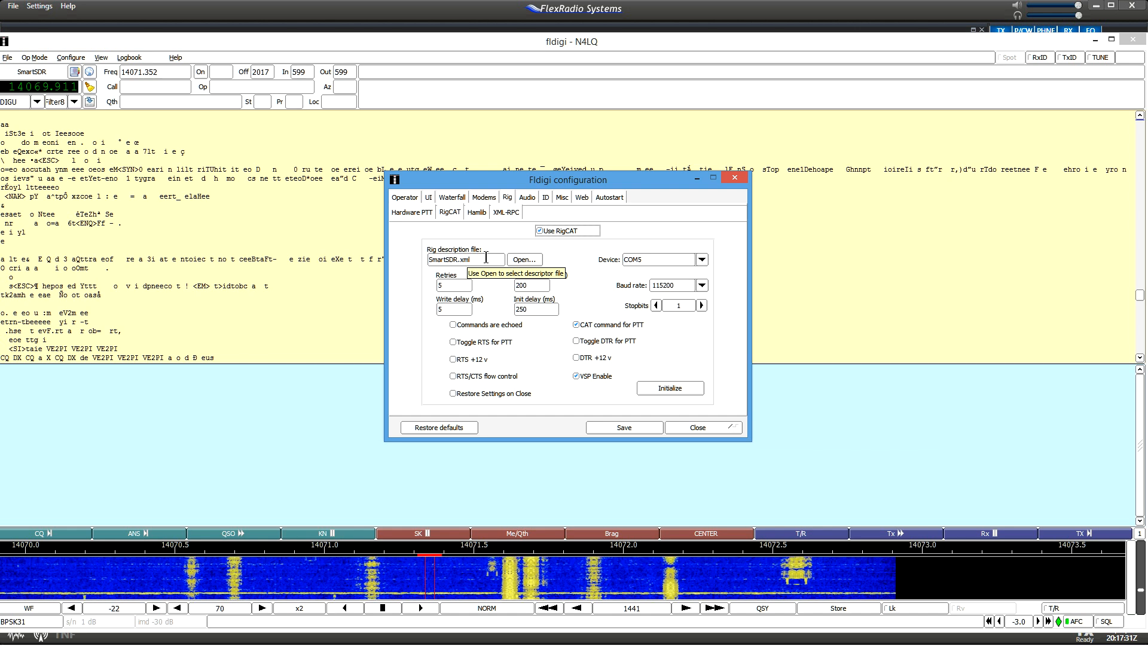
mouse_move(412, 293)
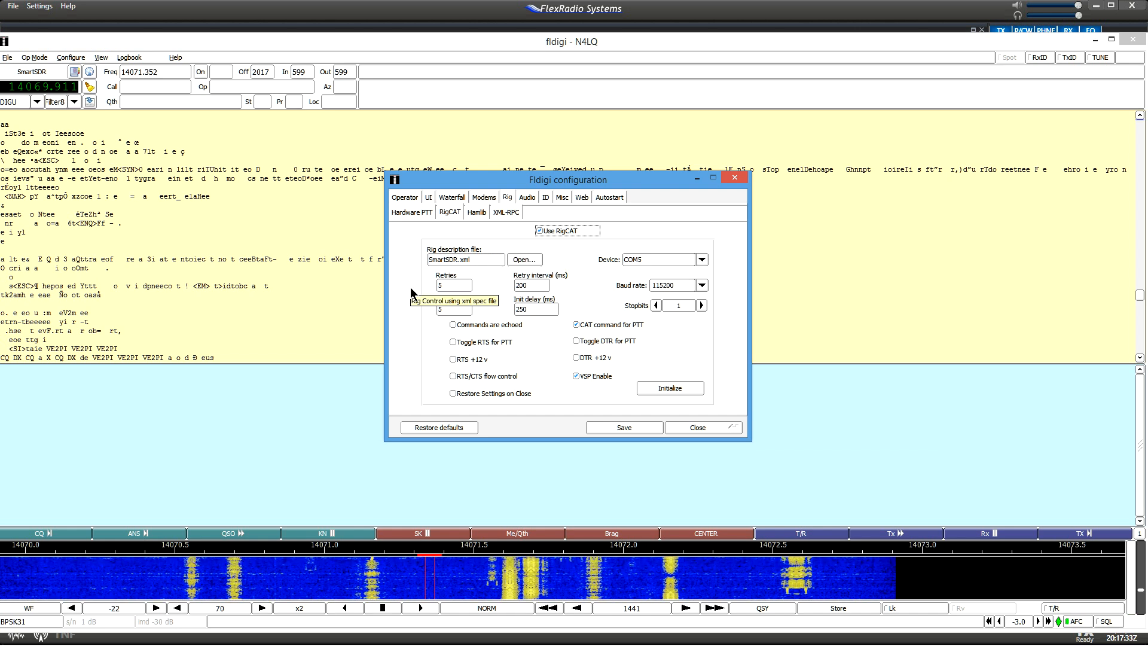
mouse_move(417, 244)
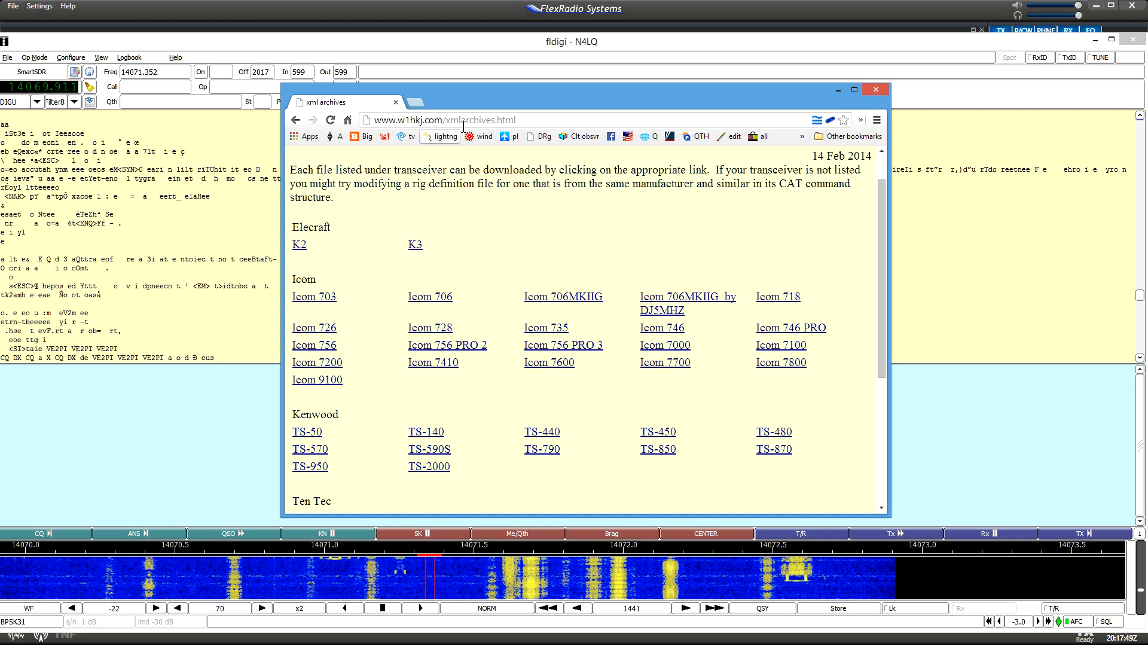
mouse_move(847, 223)
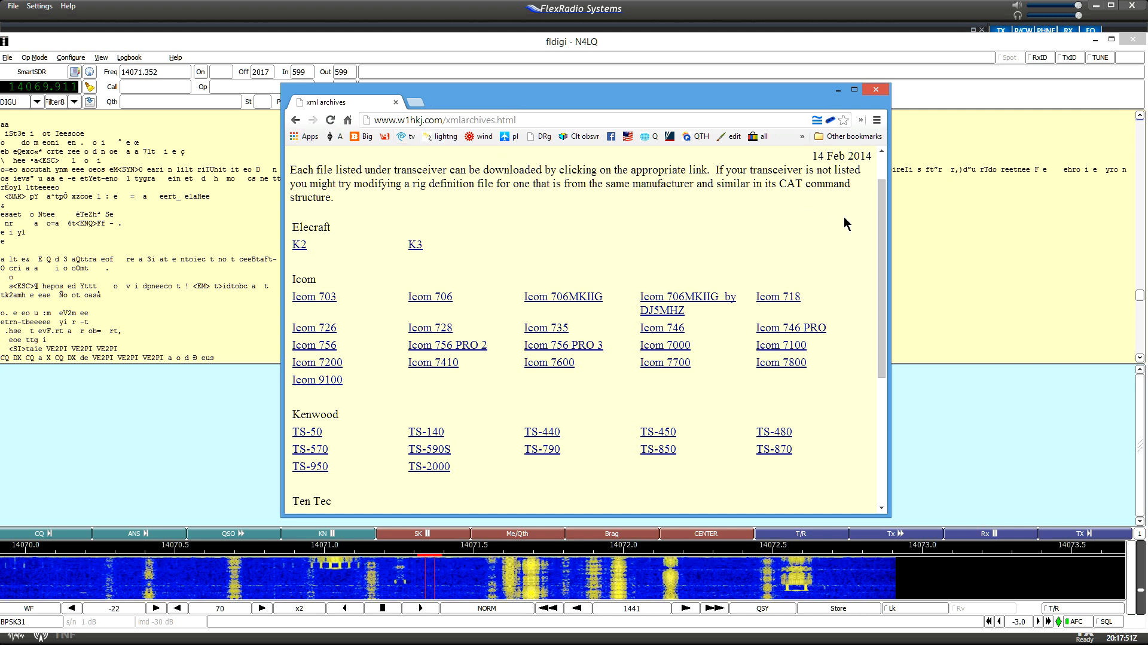
Scroll the w1hkj xml archives page down to the Other section listing SmartSDR
scroll("down", 3)
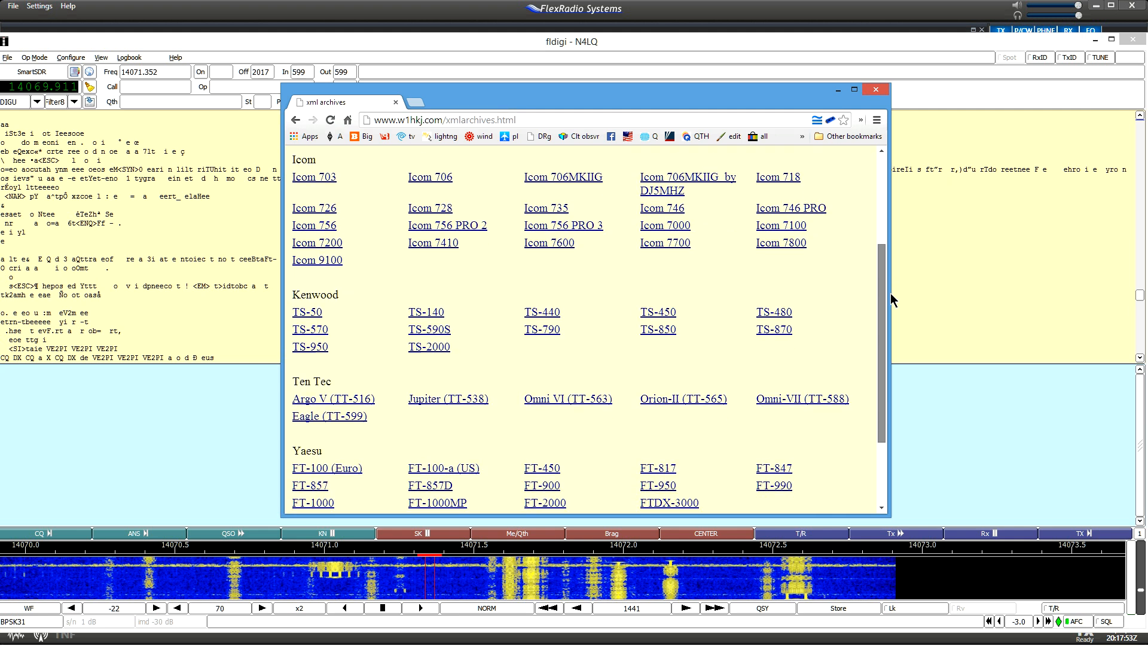
scroll("down", 3)
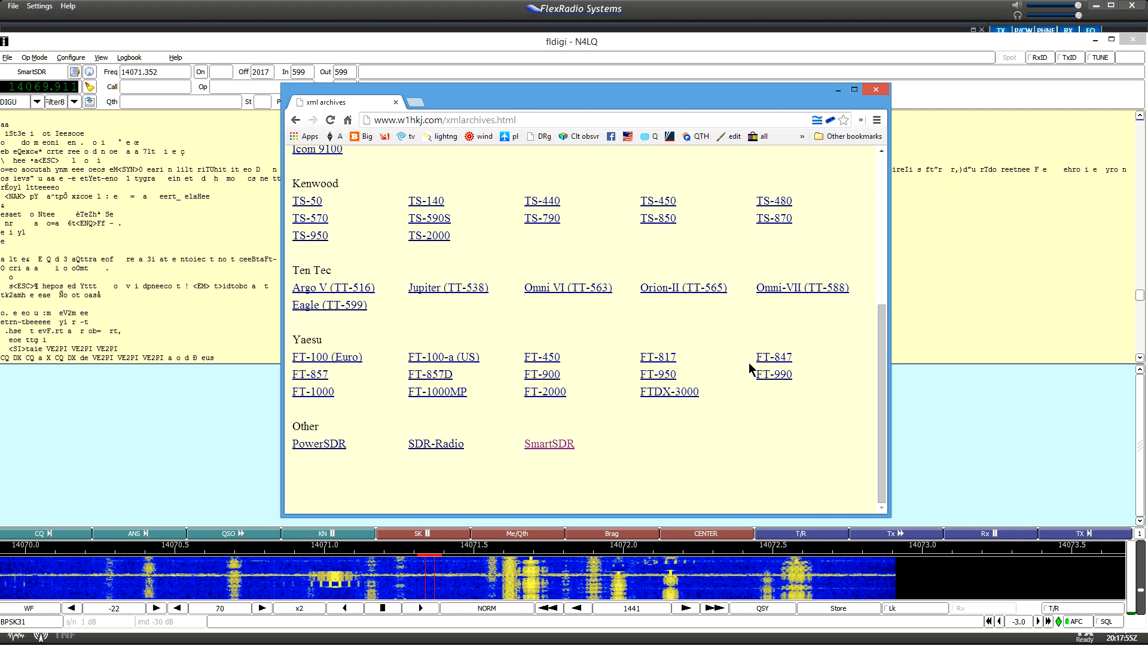
mouse_move(620, 464)
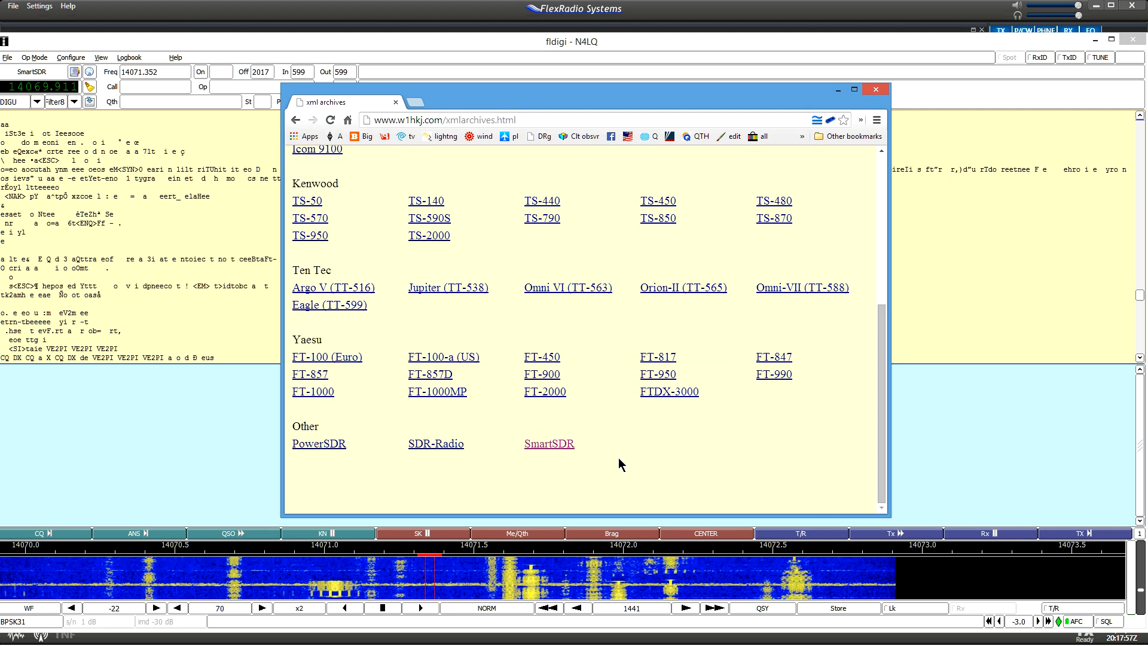
mouse_move(661, 483)
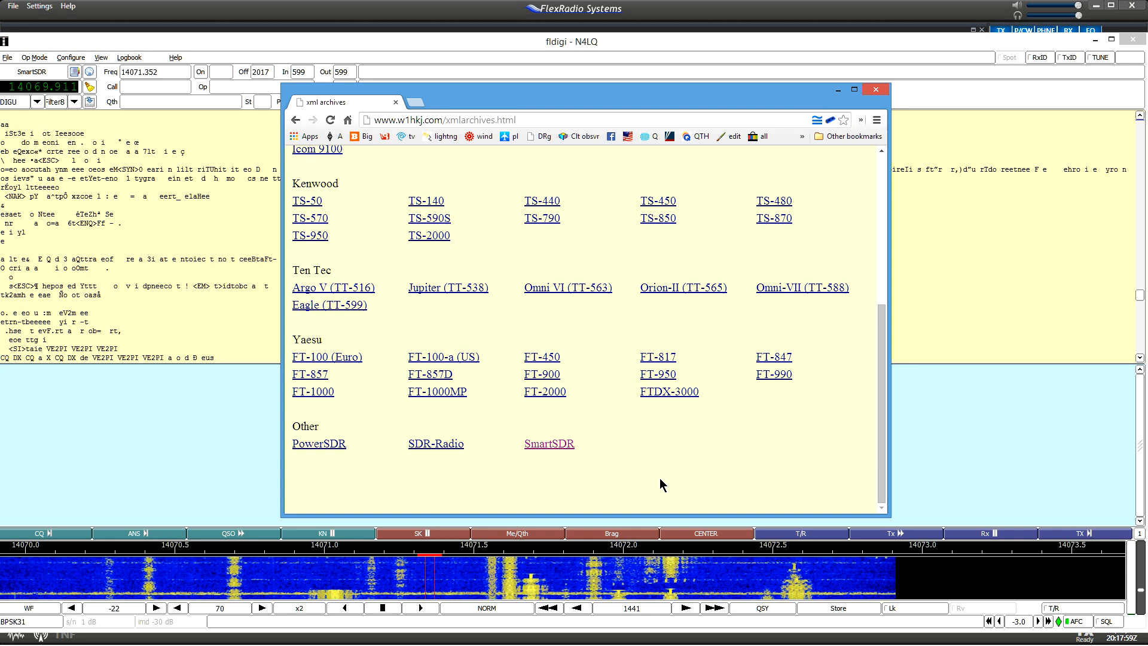
mouse_move(838, 337)
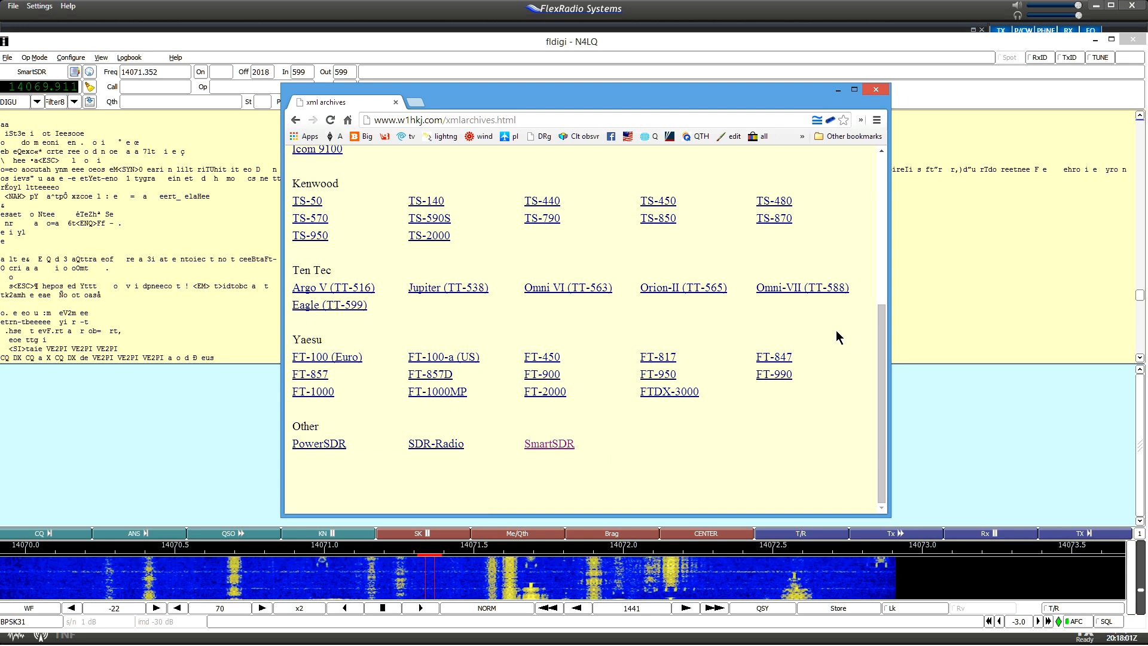
mouse_move(672, 99)
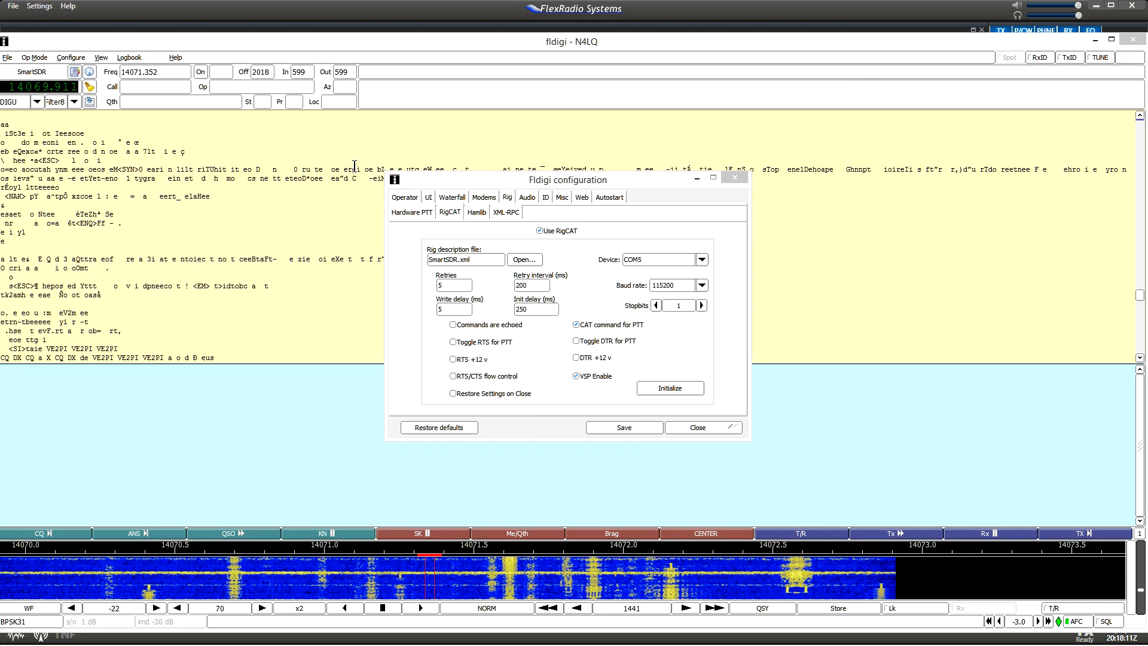
mouse_move(509, 241)
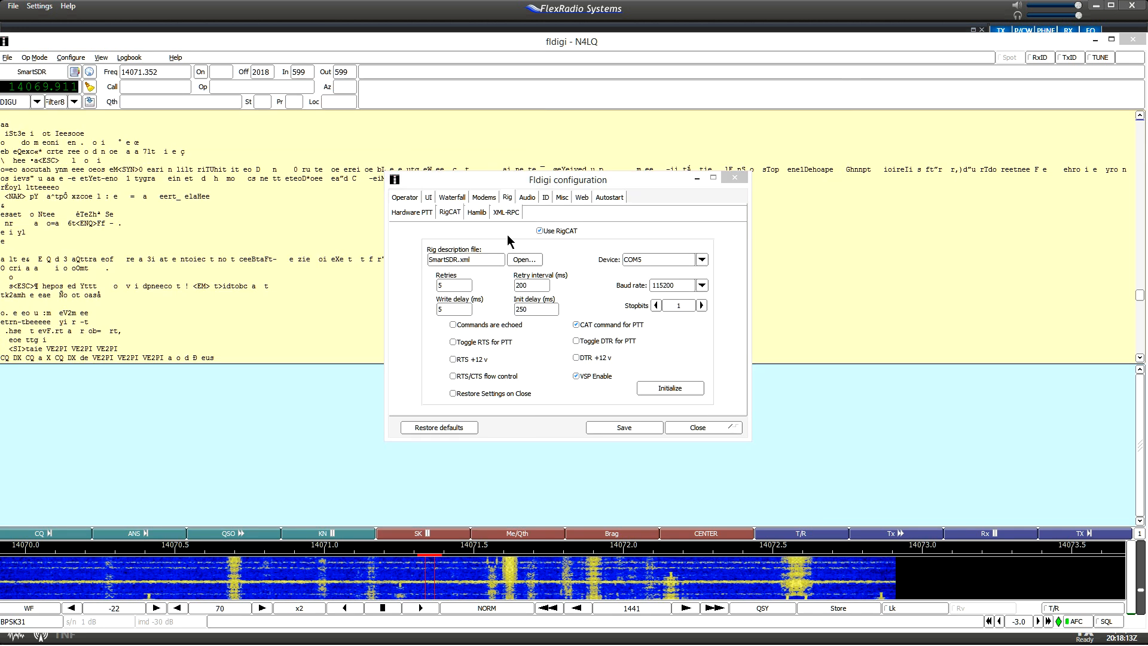
mouse_move(524, 259)
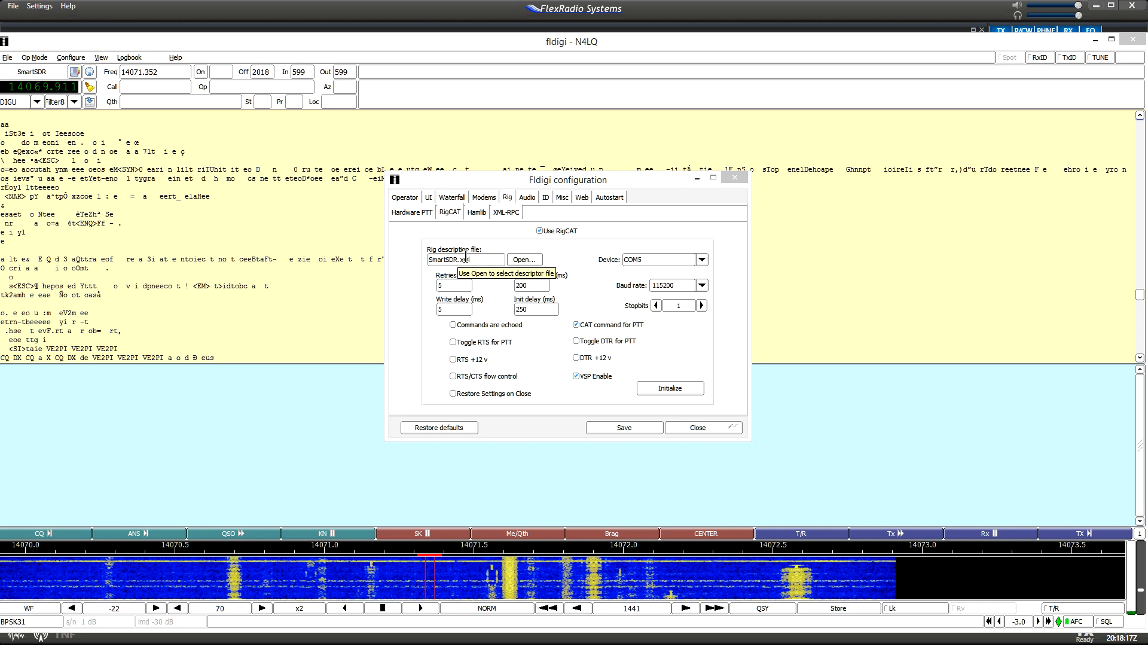
mouse_move(399, 292)
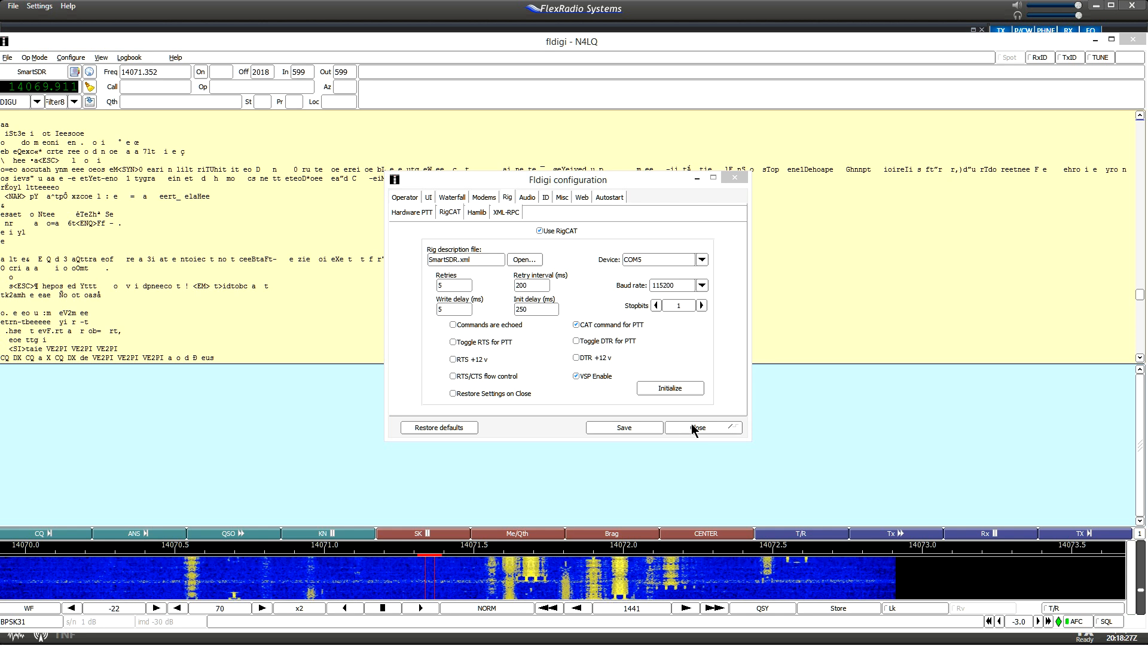
Close RigCAT, then review Misc sweet spots (CW 550, RTTY 1500, PSK 1500) and close
left_click(701, 427)
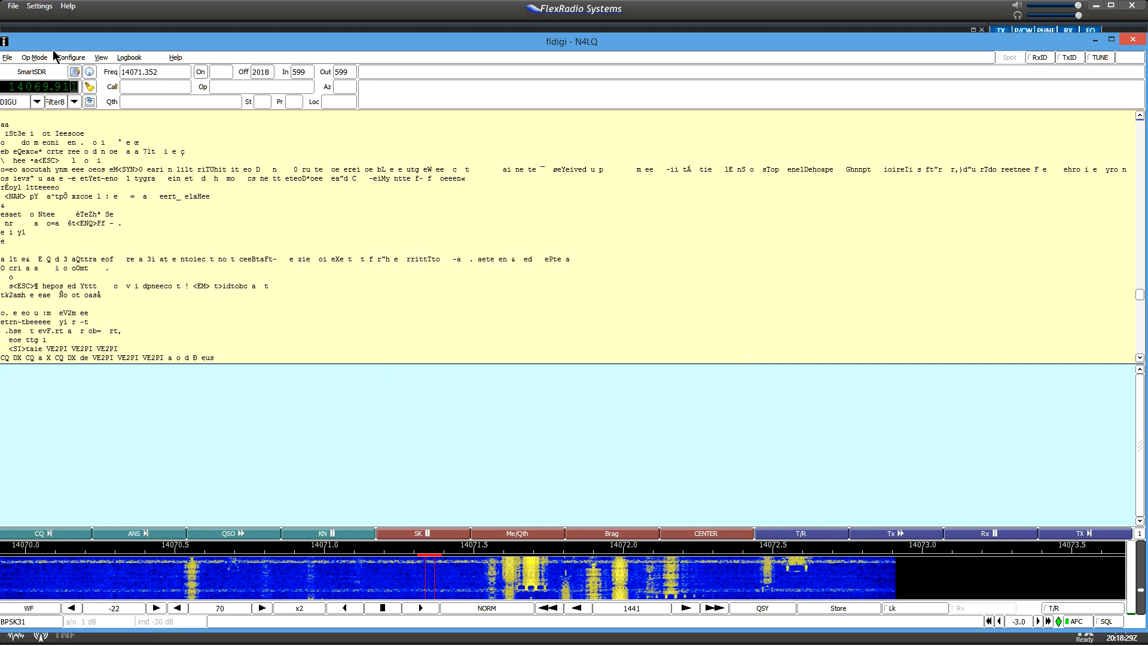
left_click(71, 57)
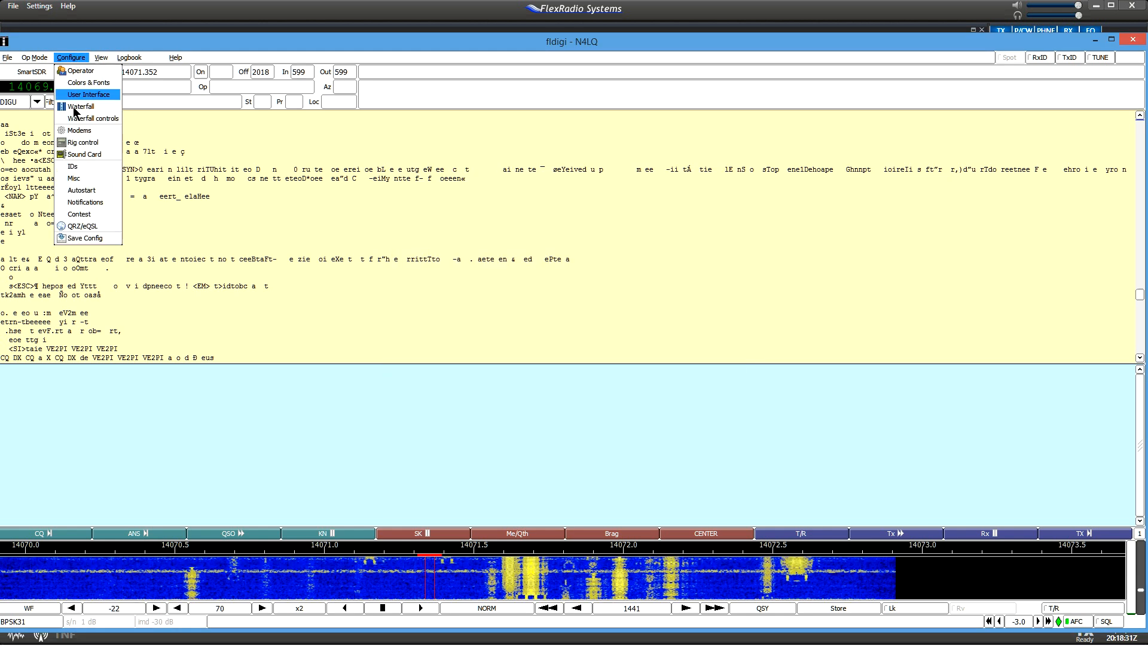
mouse_move(73, 178)
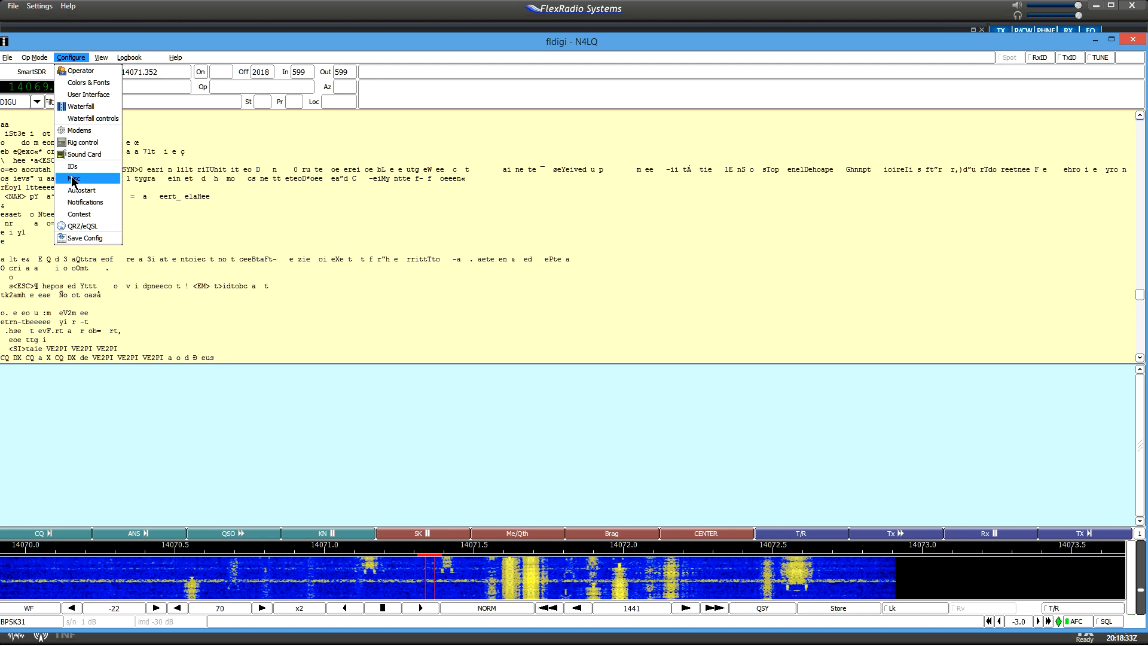
left_click(72, 166)
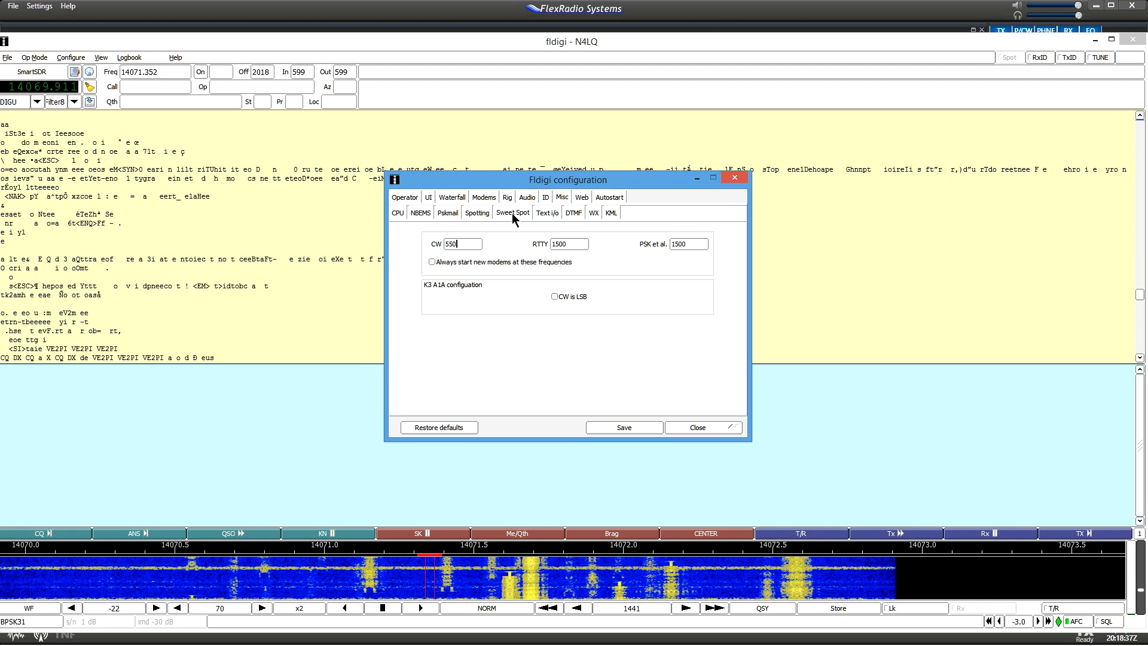
mouse_move(551, 254)
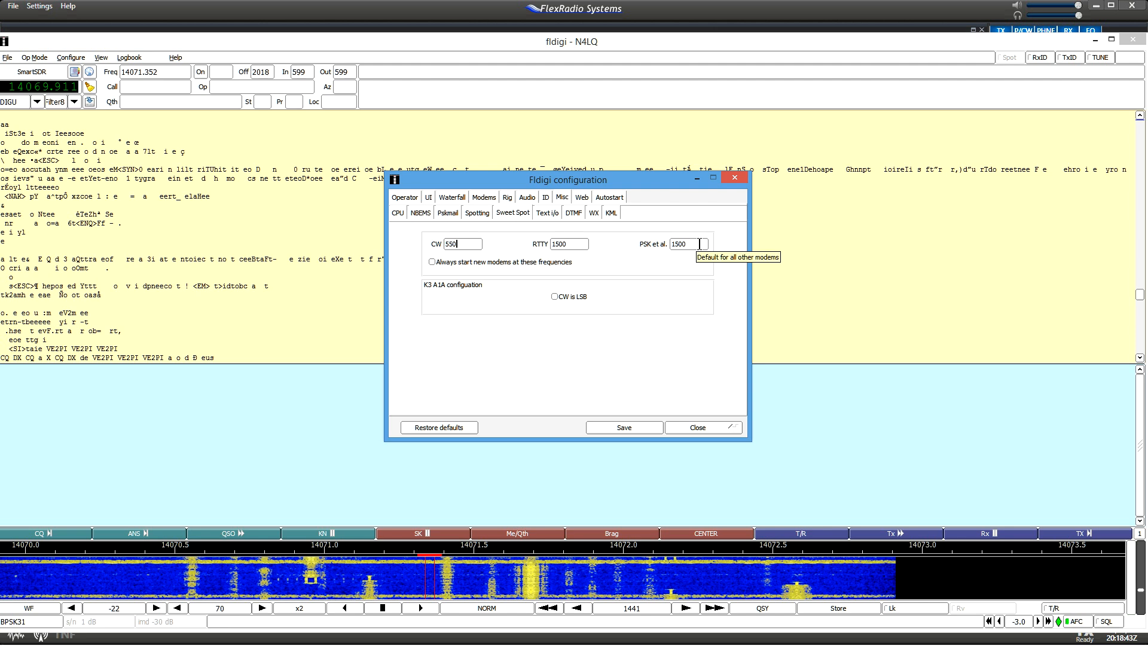
mouse_move(494, 318)
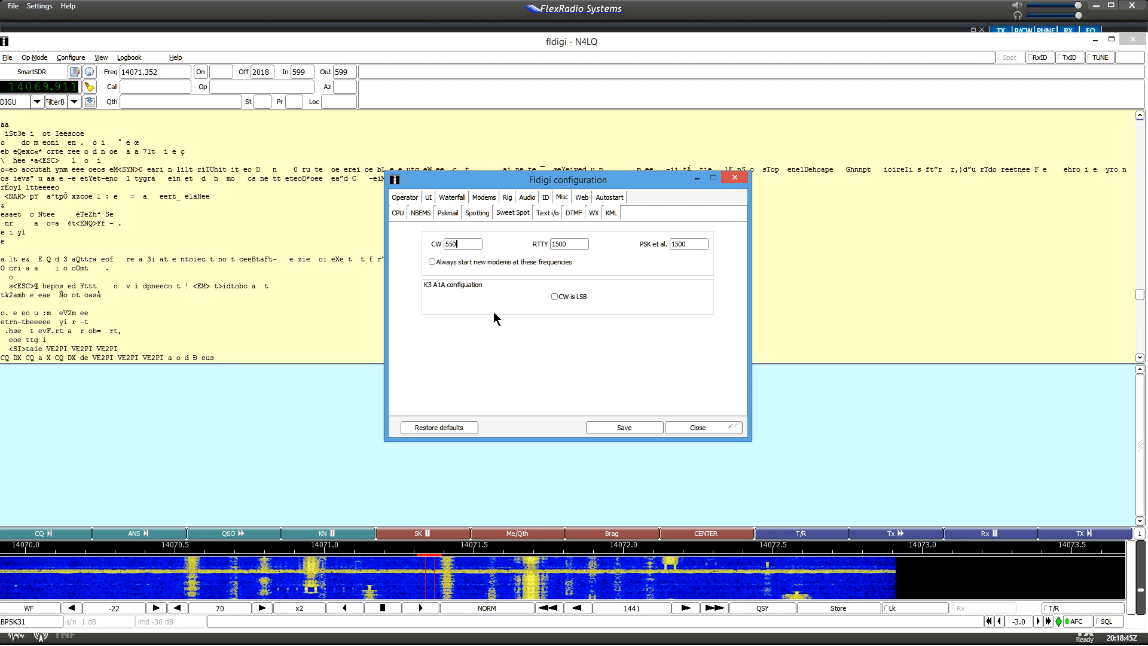
mouse_move(463, 242)
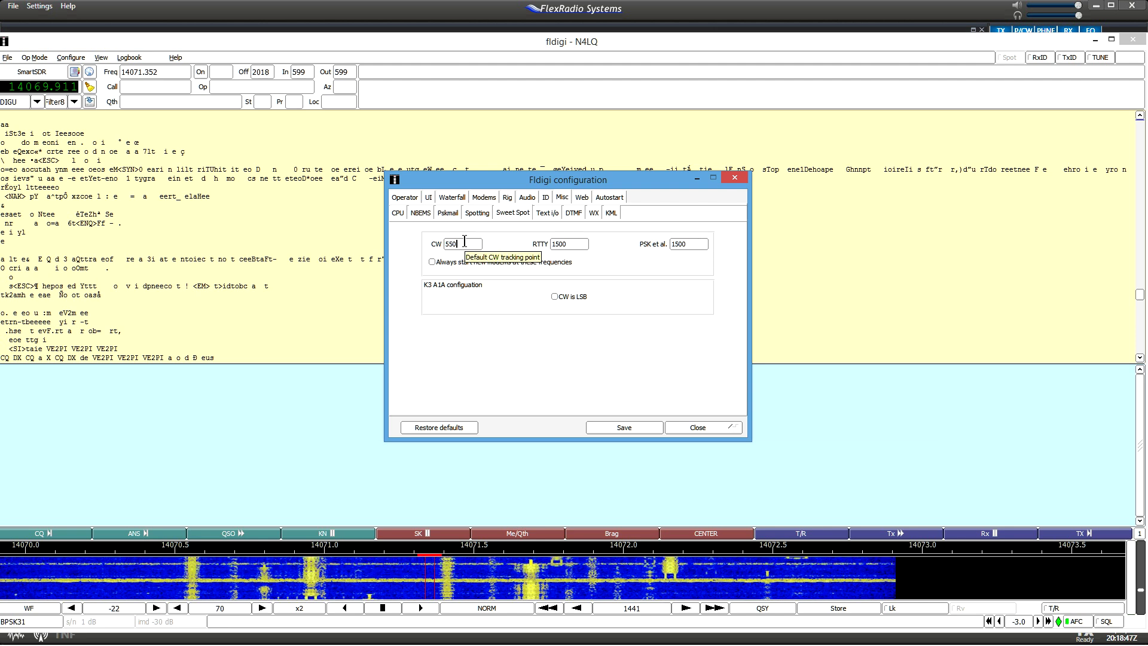
mouse_move(582, 425)
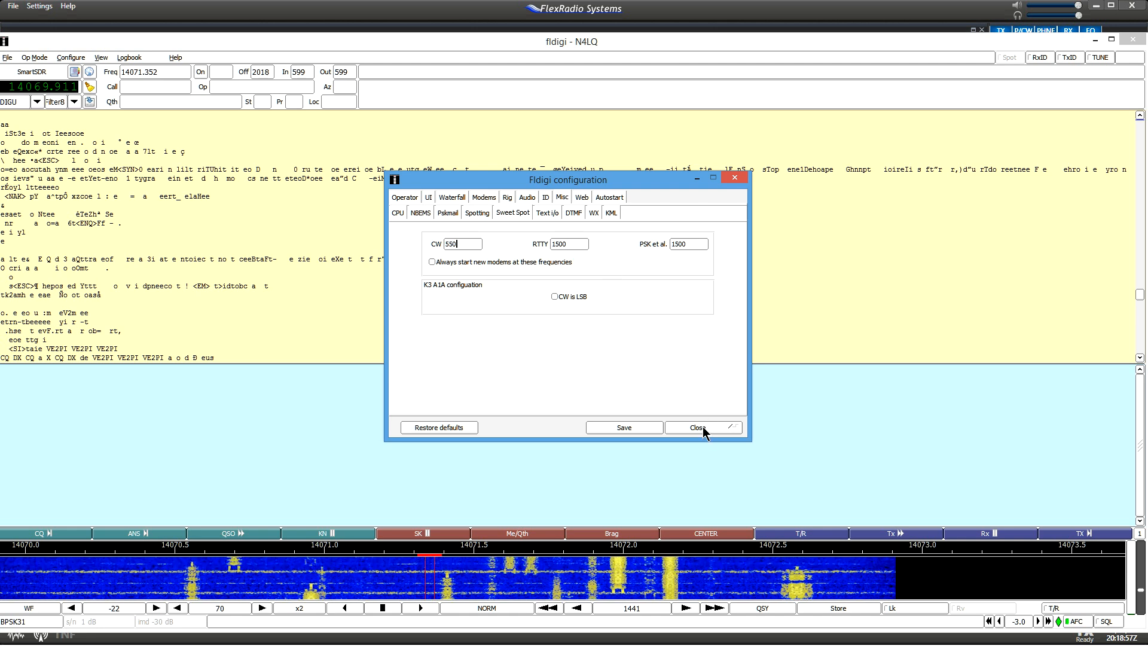
left_click(701, 427)
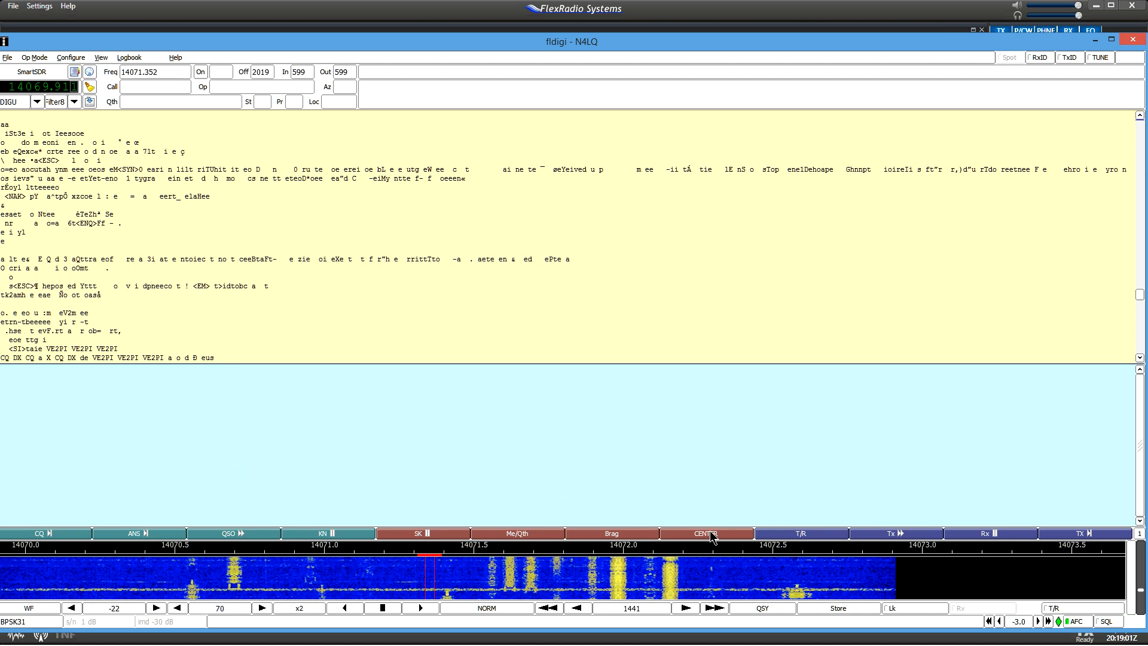
mouse_move(705, 532)
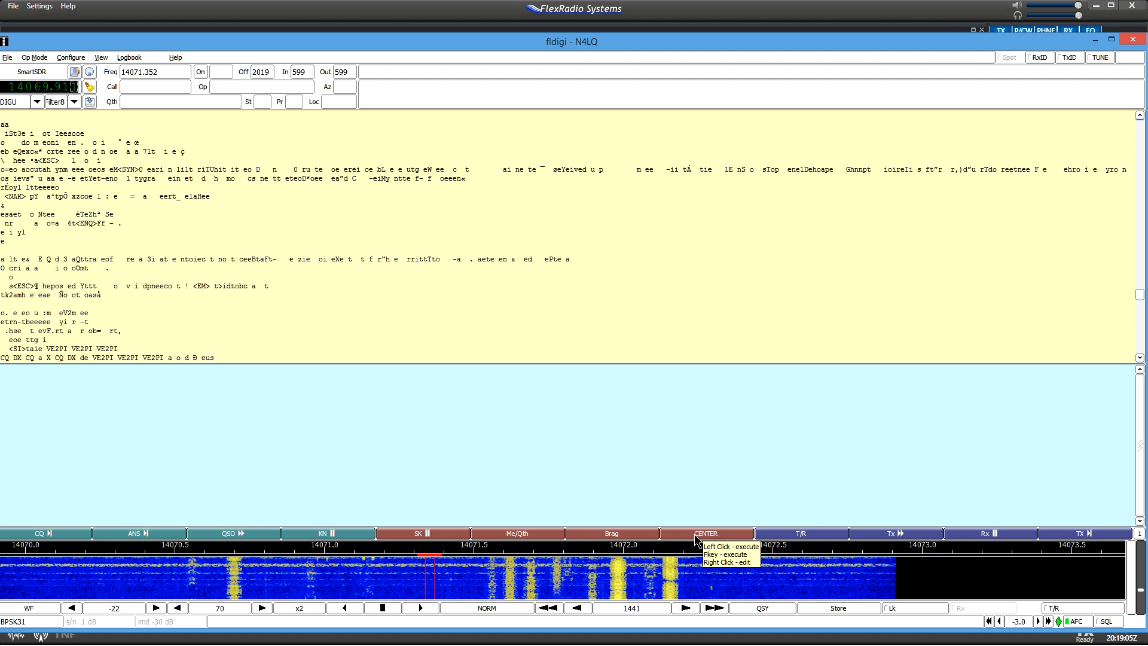
Open the CENTER macro editor, confirm its <QSYTO> text, and close the editor
right_click(705, 533)
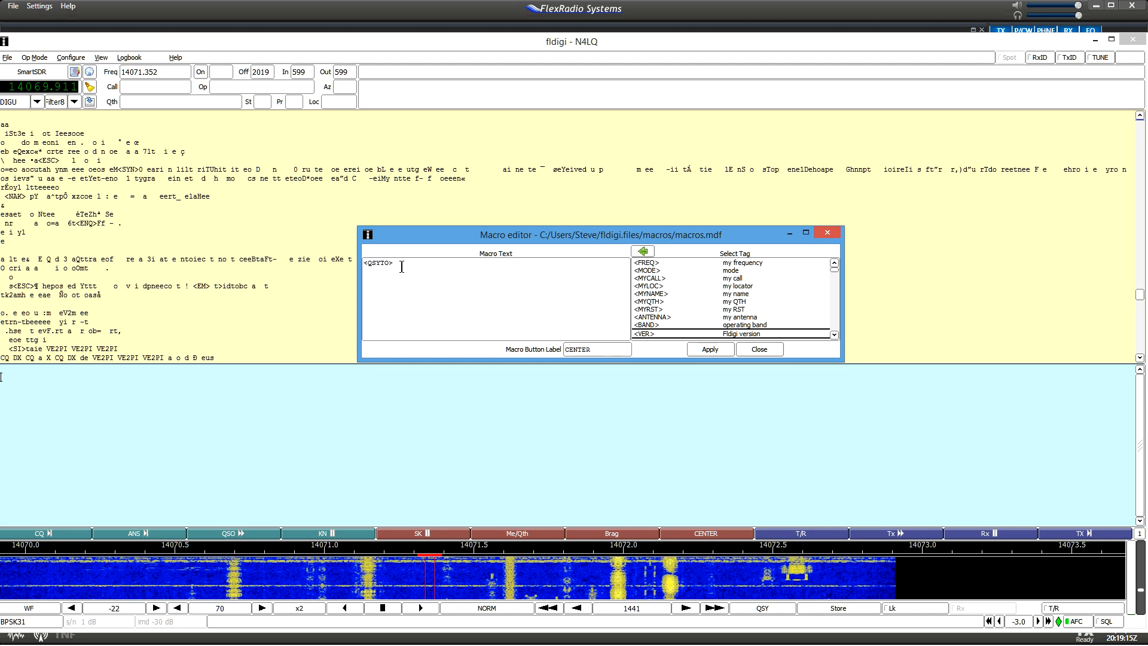
mouse_move(757, 376)
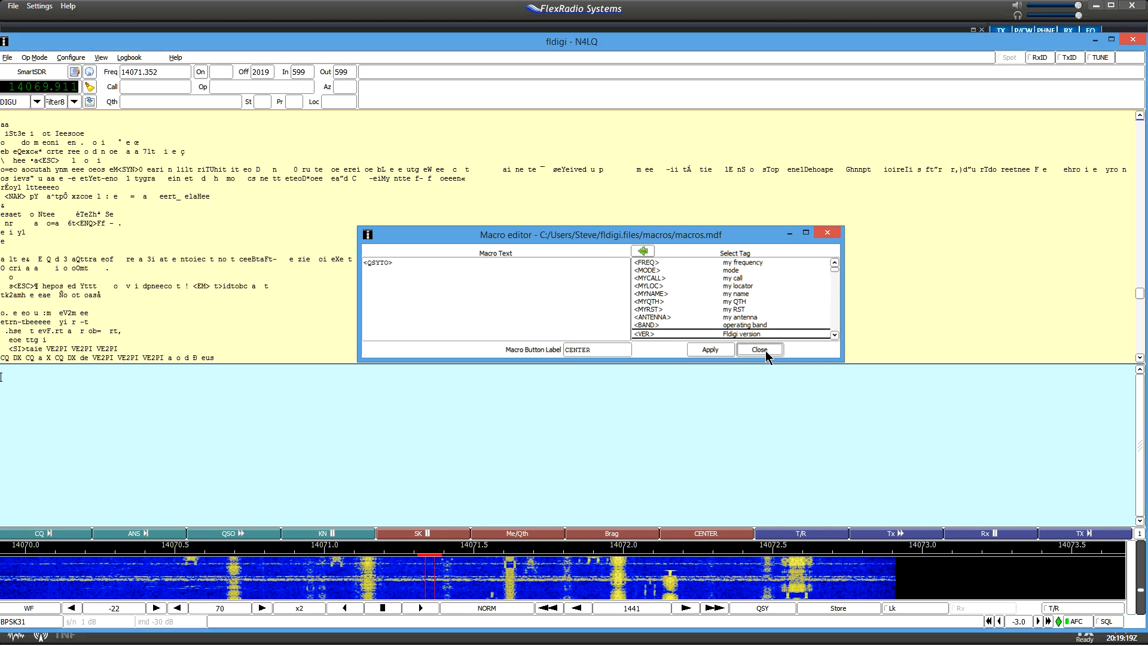
left_click(760, 349)
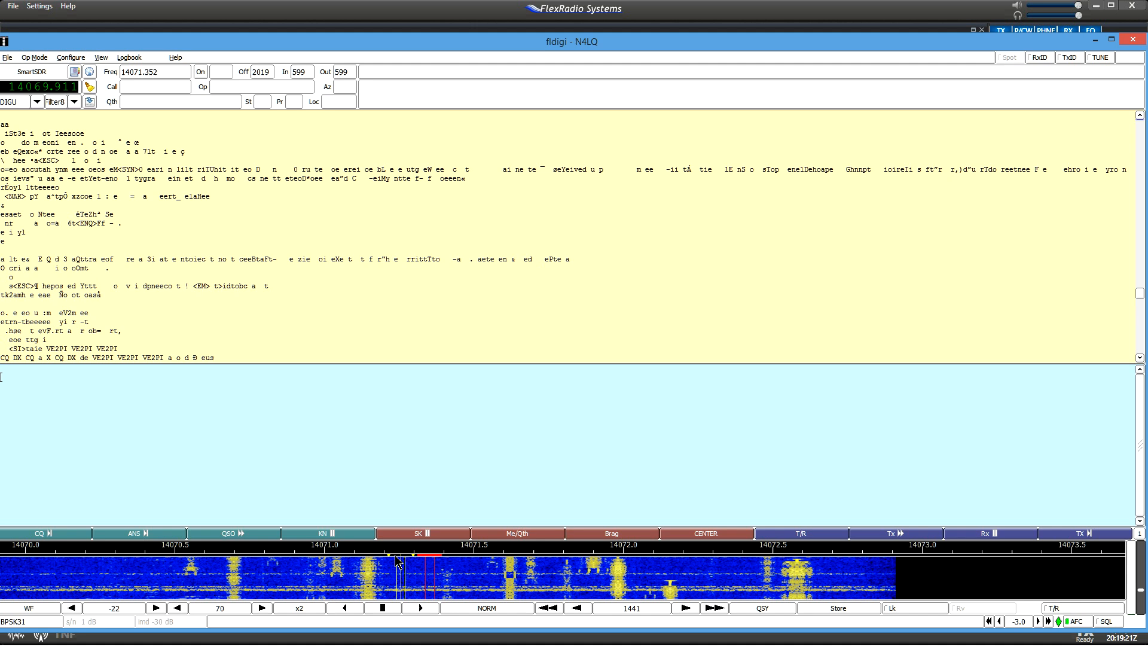
Select a signal on the waterfall to retune to the 1500 Hz sweet spot
left_click(365, 578)
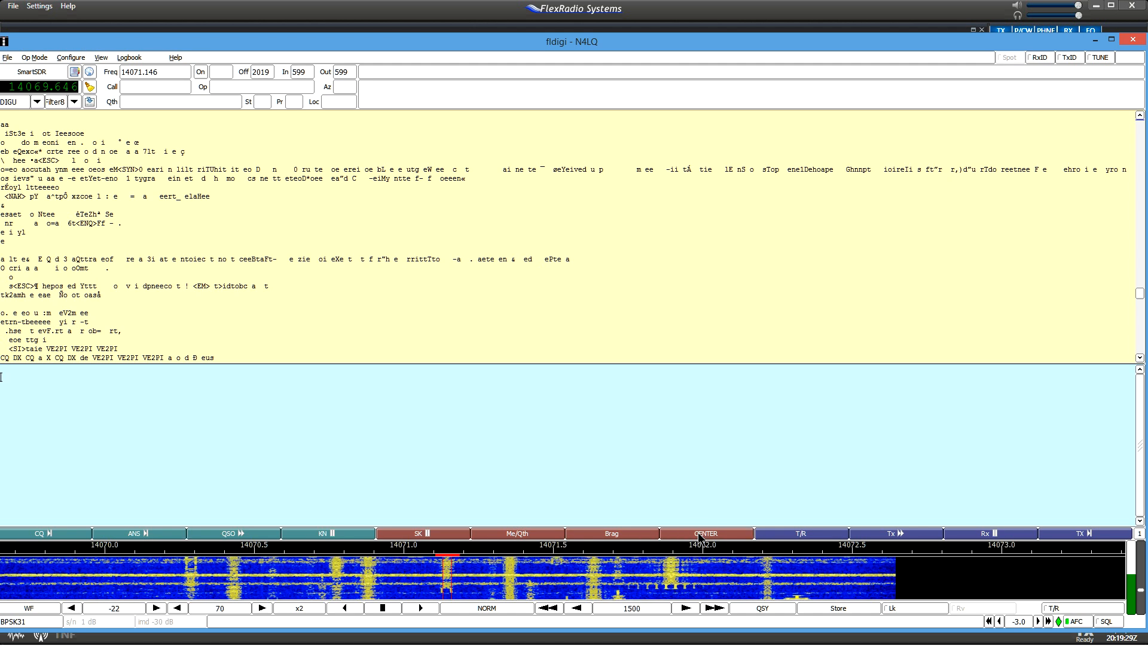
mouse_move(500, 373)
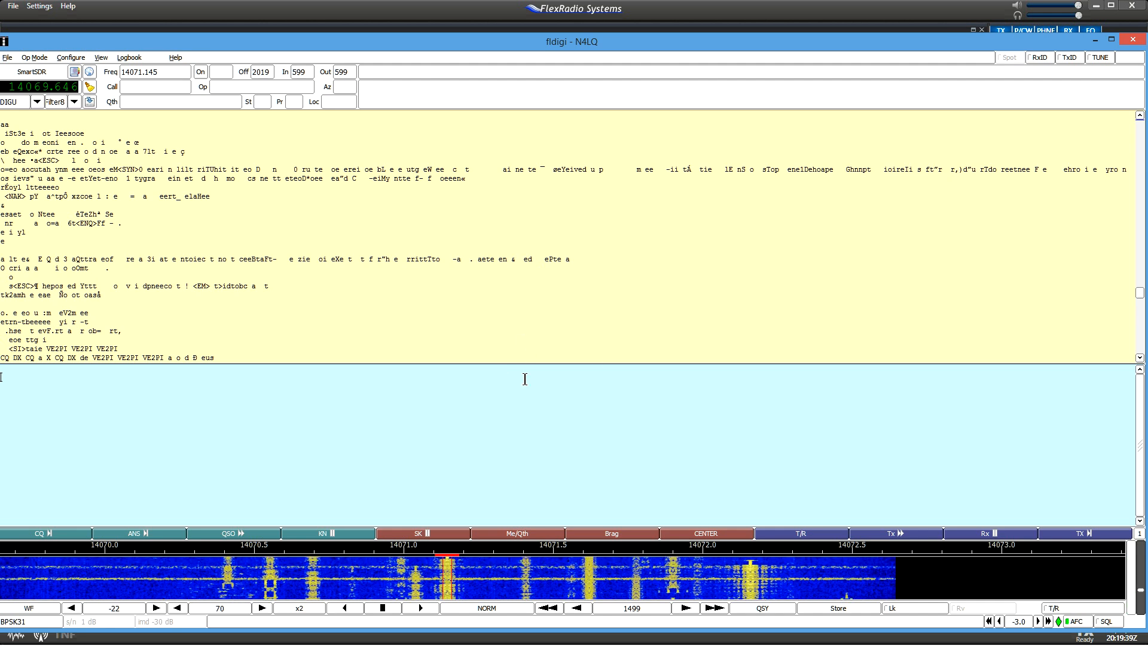
mouse_move(764, 141)
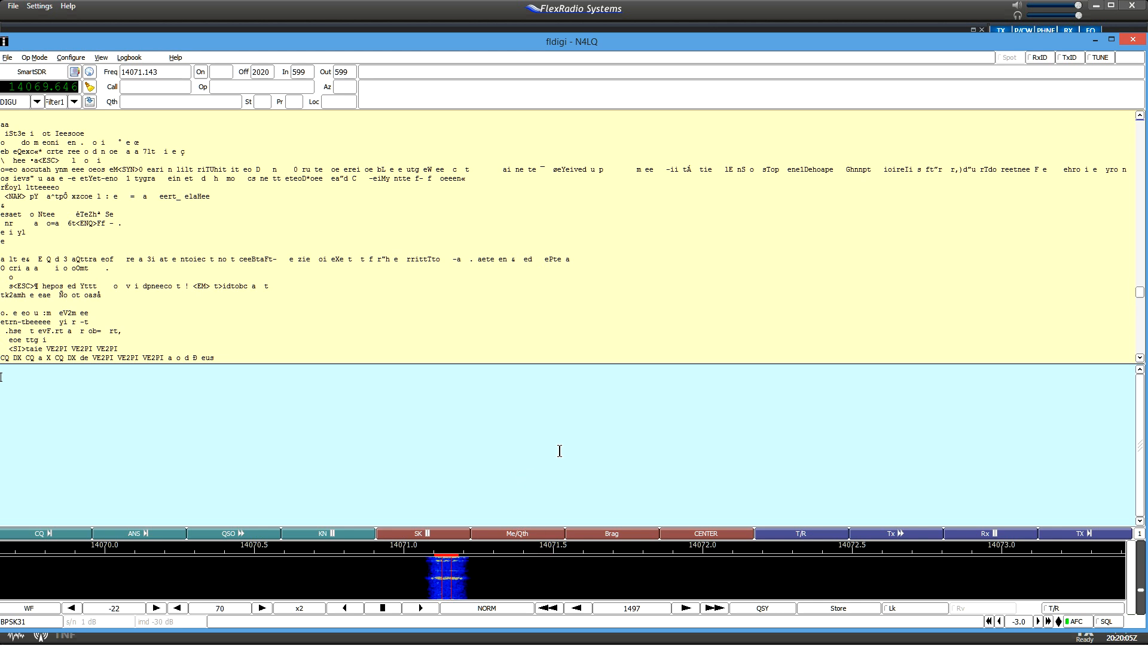
mouse_move(692, 400)
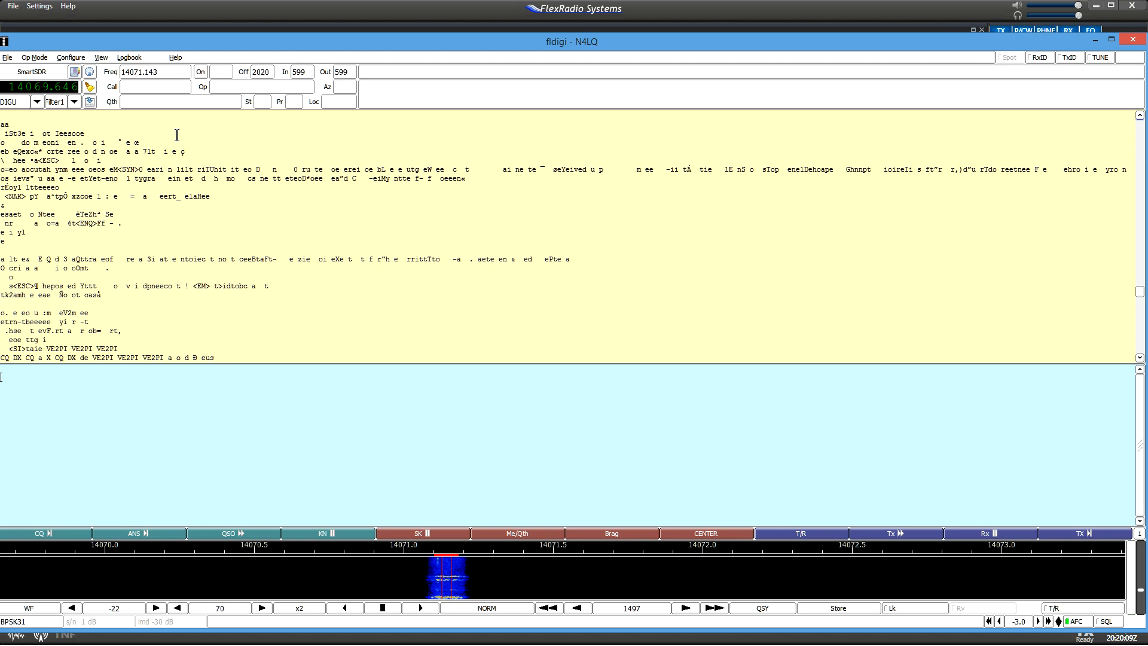
mouse_move(379, 310)
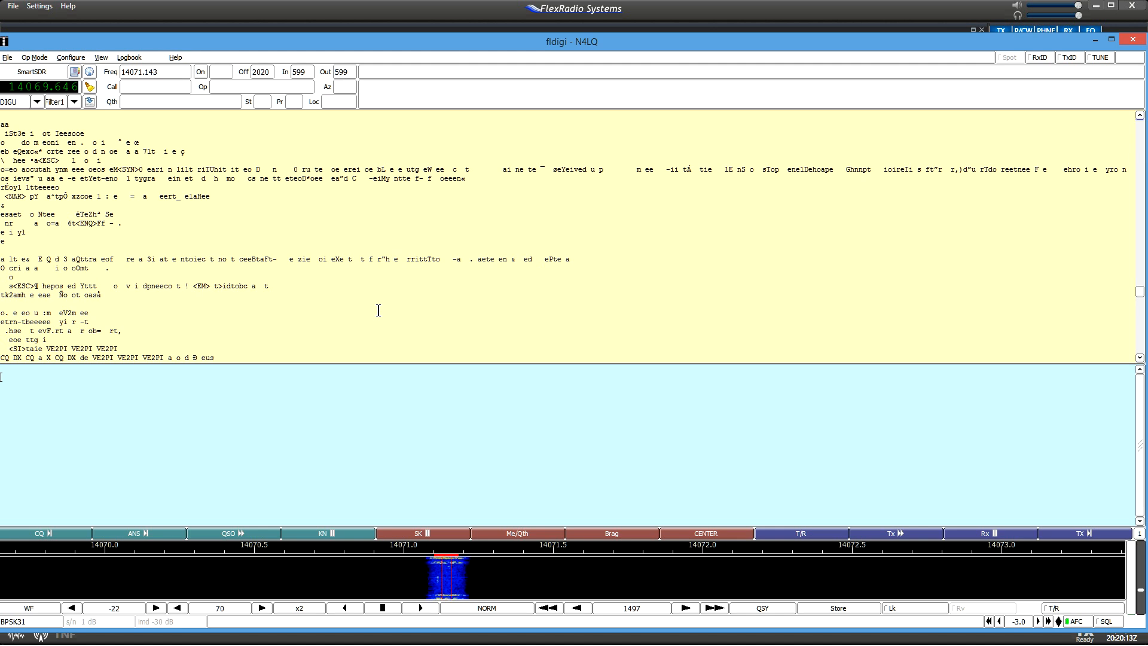
mouse_move(240, 397)
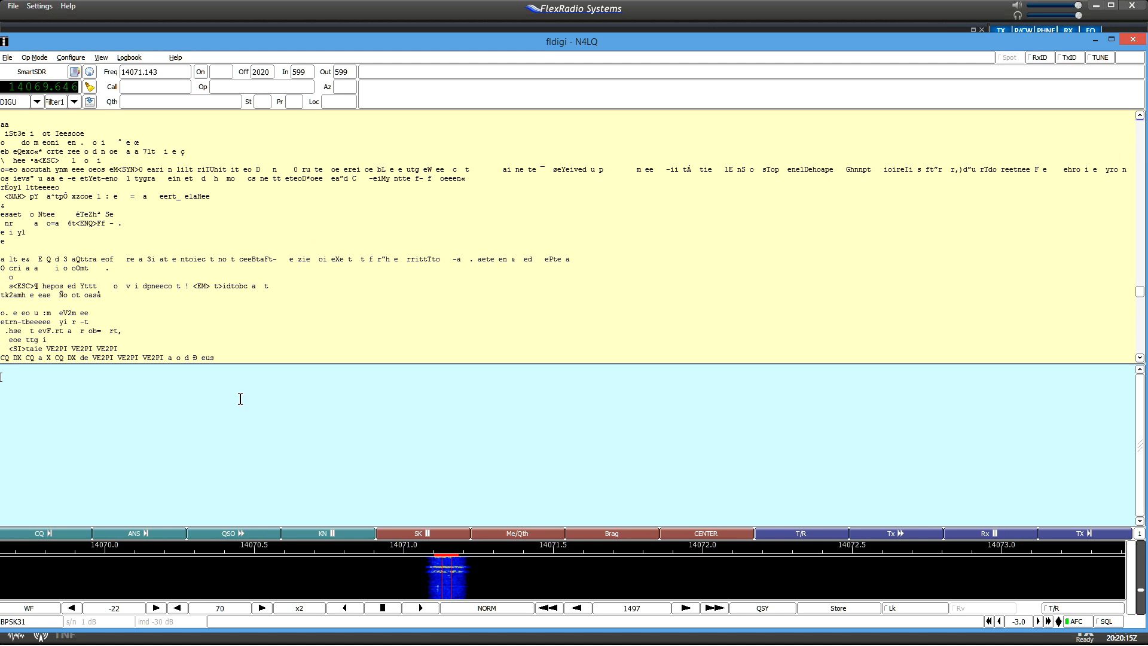
mouse_move(316, 464)
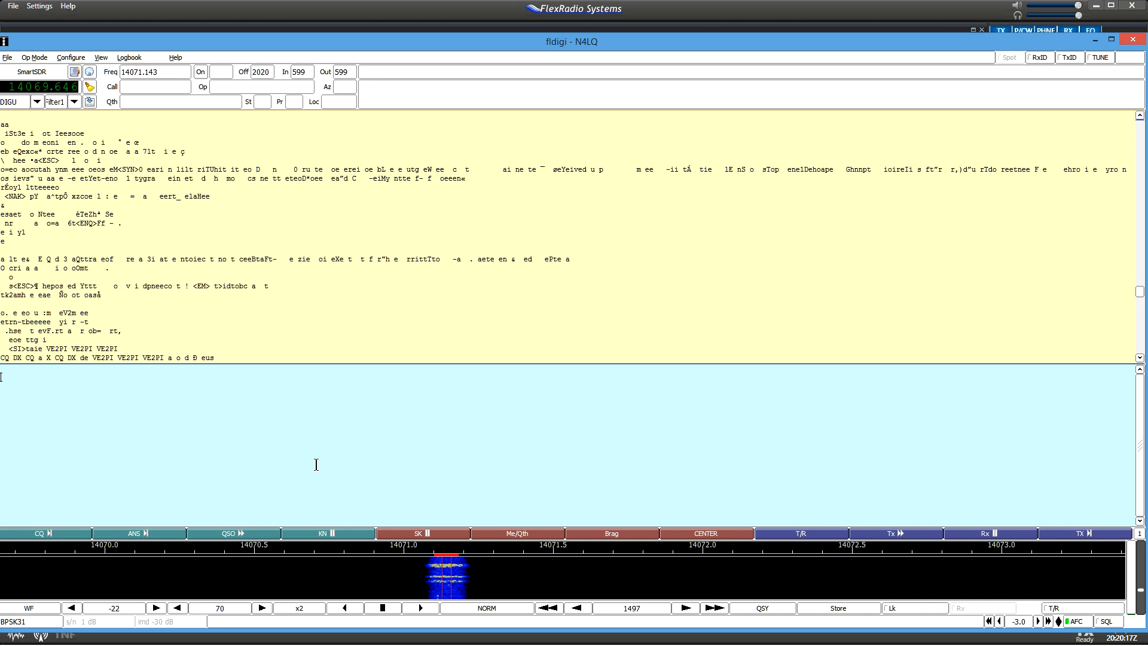